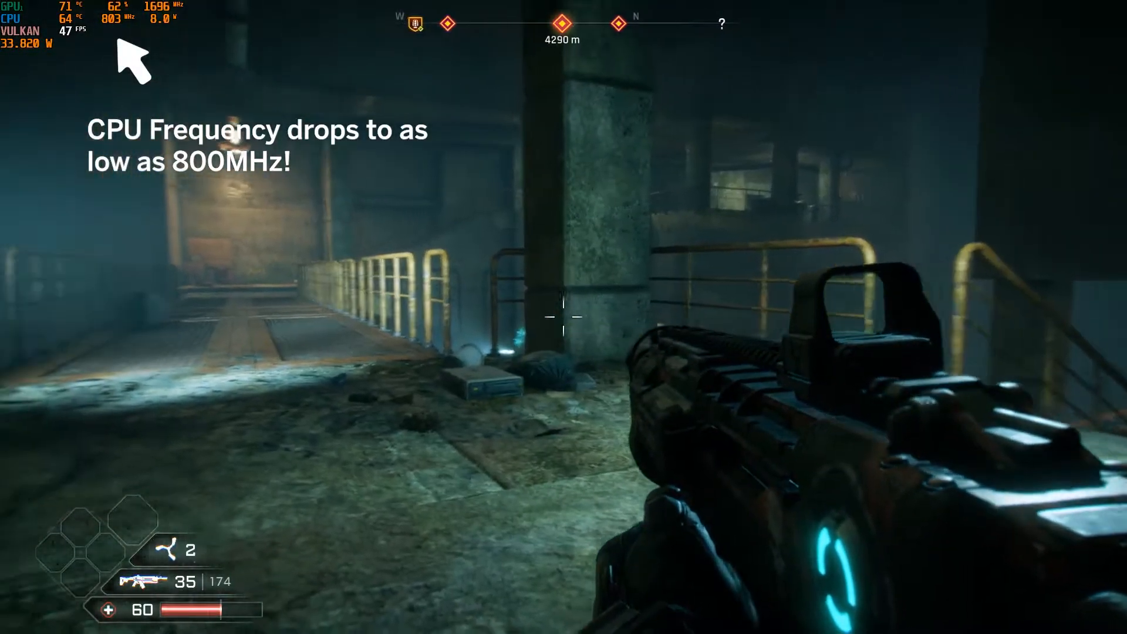
{"action": "mouse_move", "coordinate": [563, 317]}
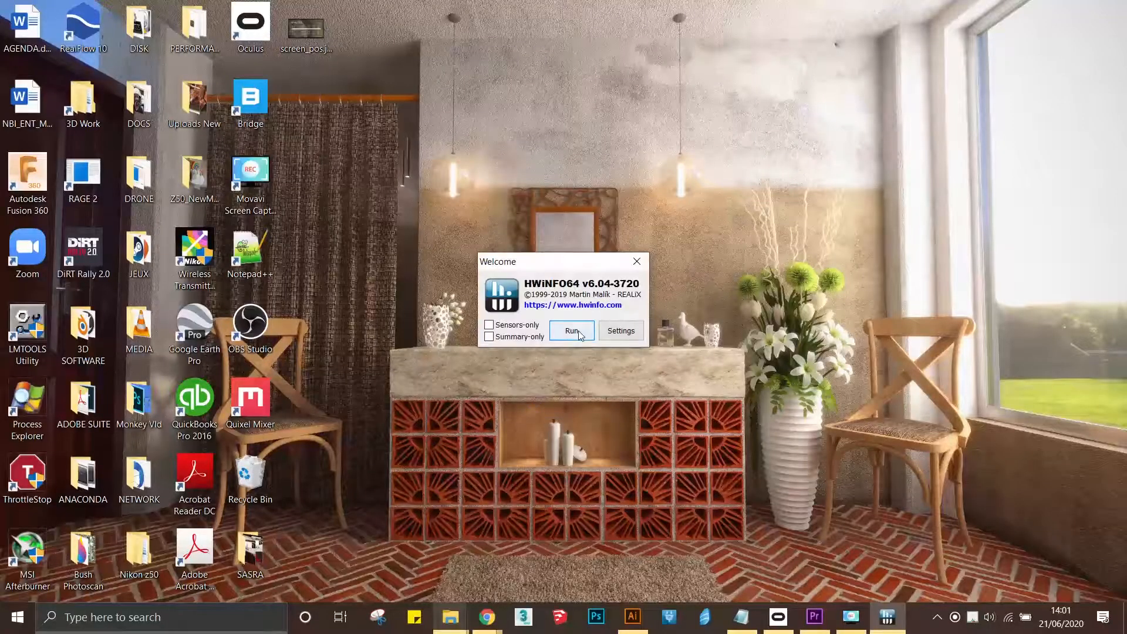
Run full HWiNFO64 monitoring and review the System Tray sensor settings.
{"action": "left_click", "coordinate": [571, 332]}
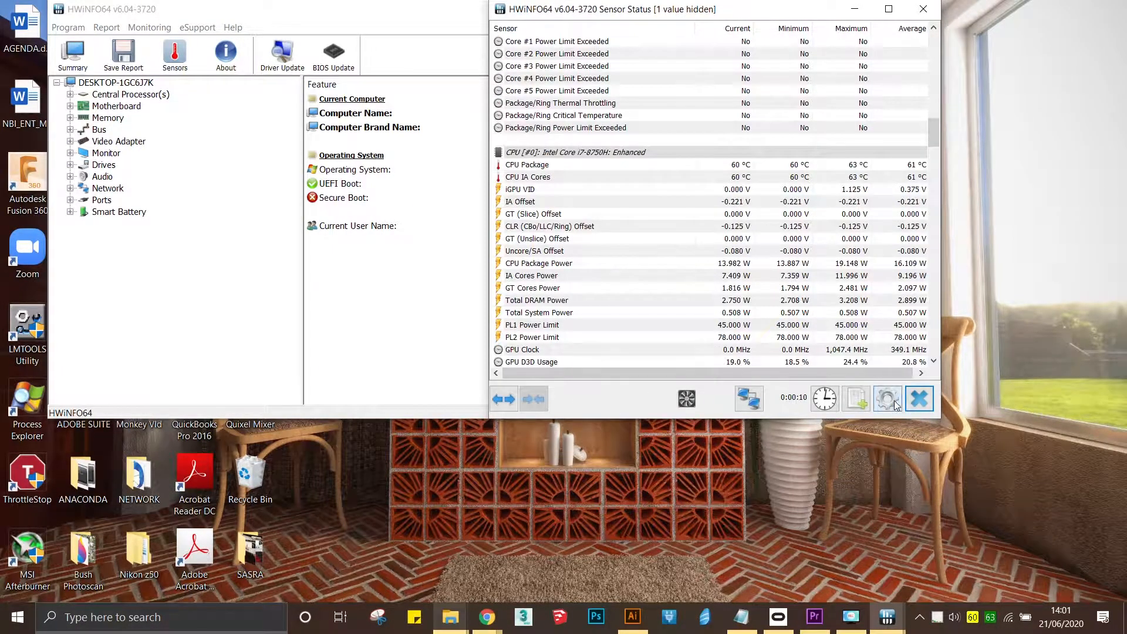
{"action": "left_click", "coordinate": [886, 398]}
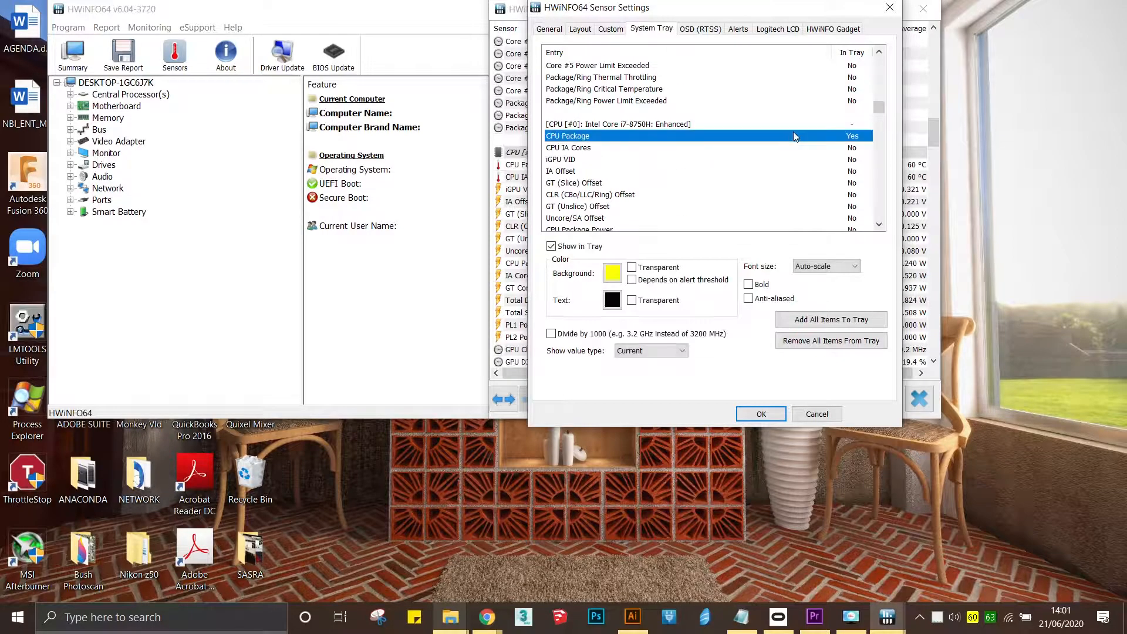
{"action": "scroll", "scroll_direction": "down", "scroll_amount": 3}
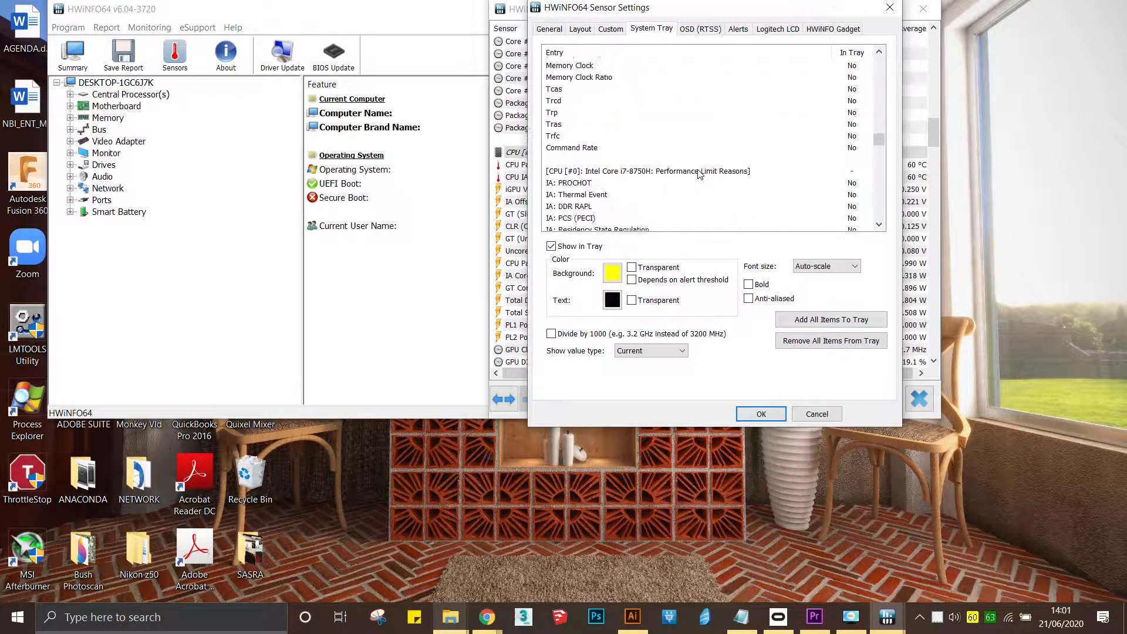
{"action": "scroll", "scroll_direction": "down", "scroll_amount": 3}
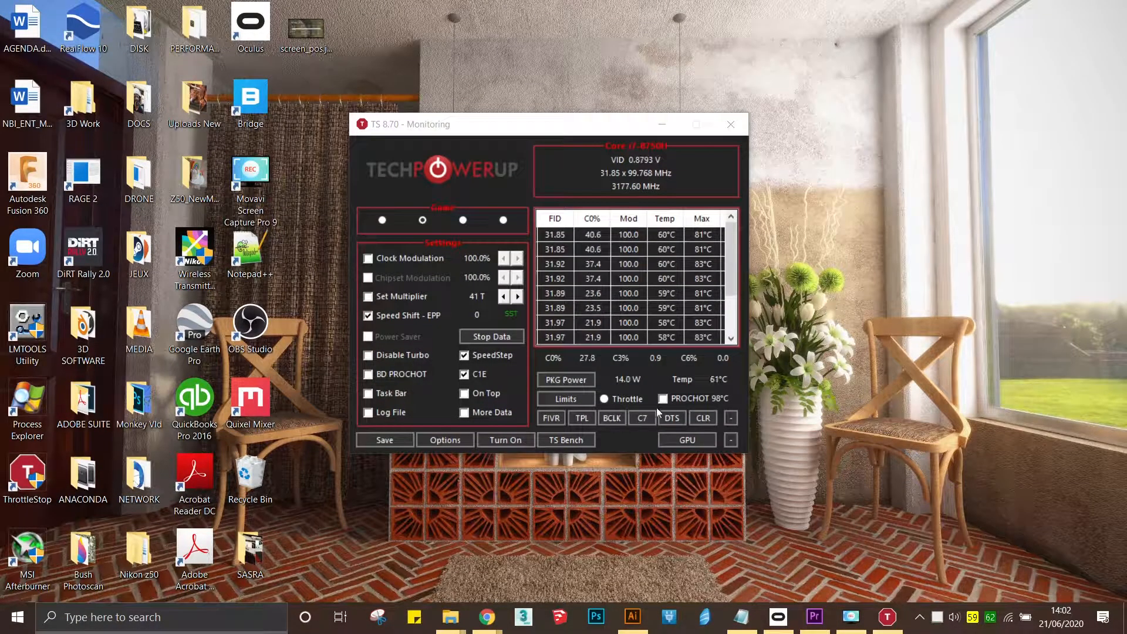
Review the FIVR voltage offsets and turbo limits in ThrottleStop, then cancel without applying.
{"action": "left_click", "coordinate": [551, 417]}
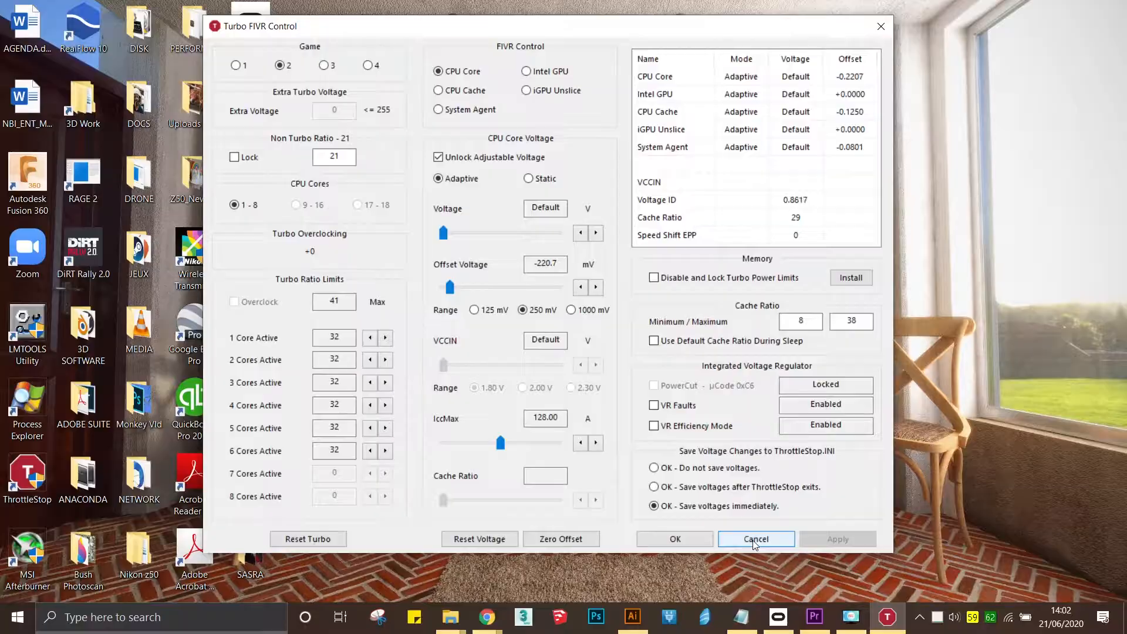
{"action": "left_click", "coordinate": [755, 538]}
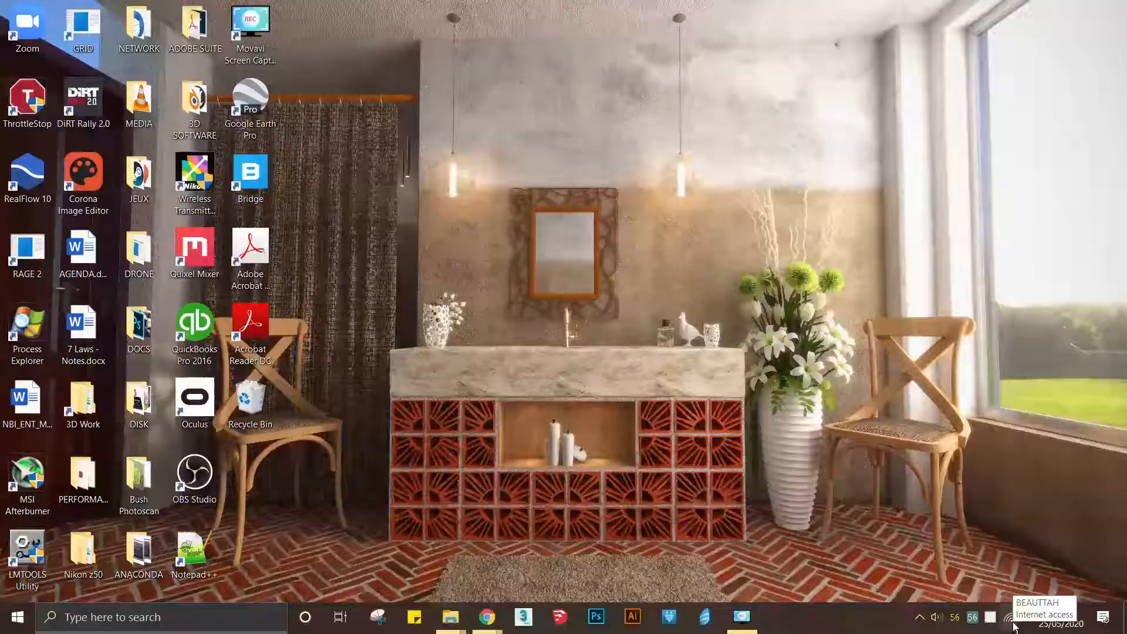
Uninstall the Intel DPTF Generic and Processor Participant devices under System devices.
{"action": "left_click", "coordinate": [1008, 617]}
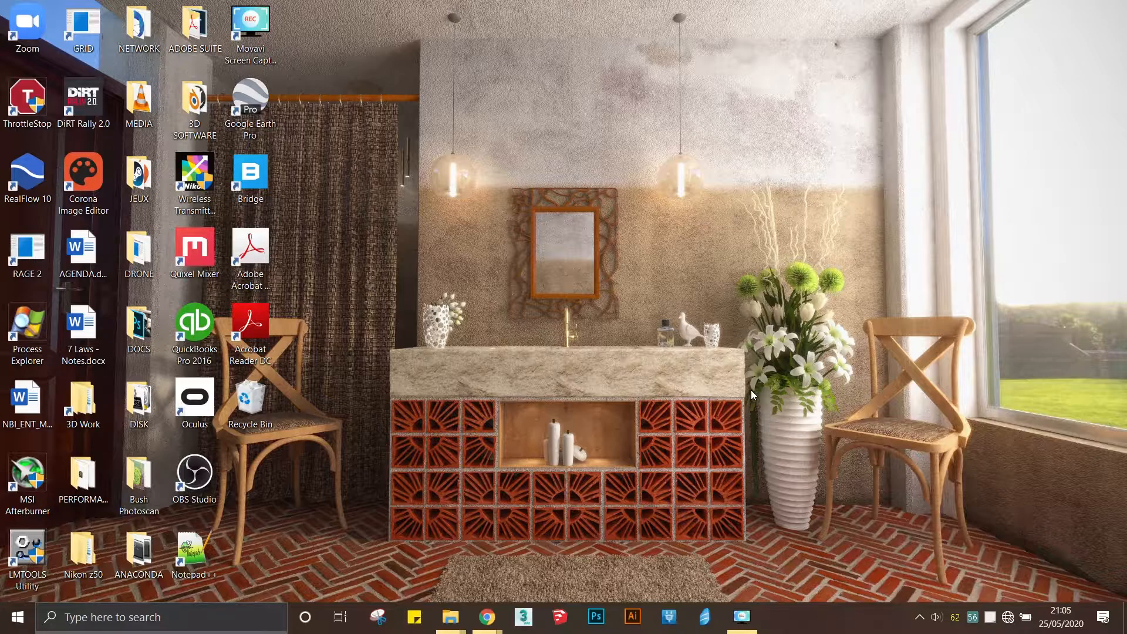
{"action": "left_click", "coordinate": [13, 617]}
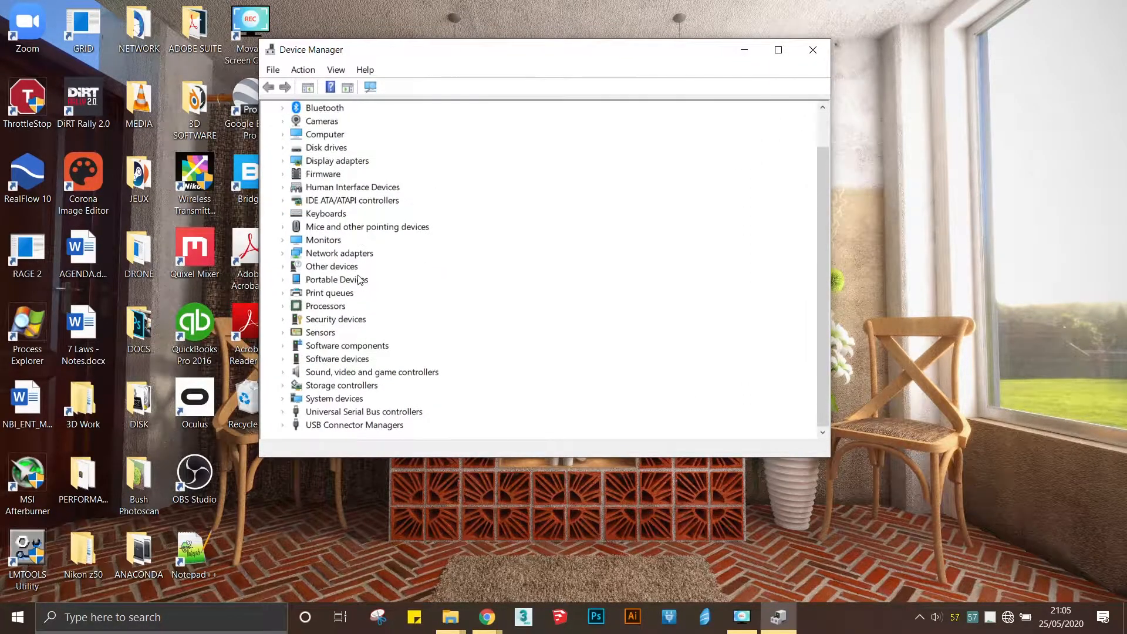
{"action": "mouse_move", "coordinate": [286, 407]}
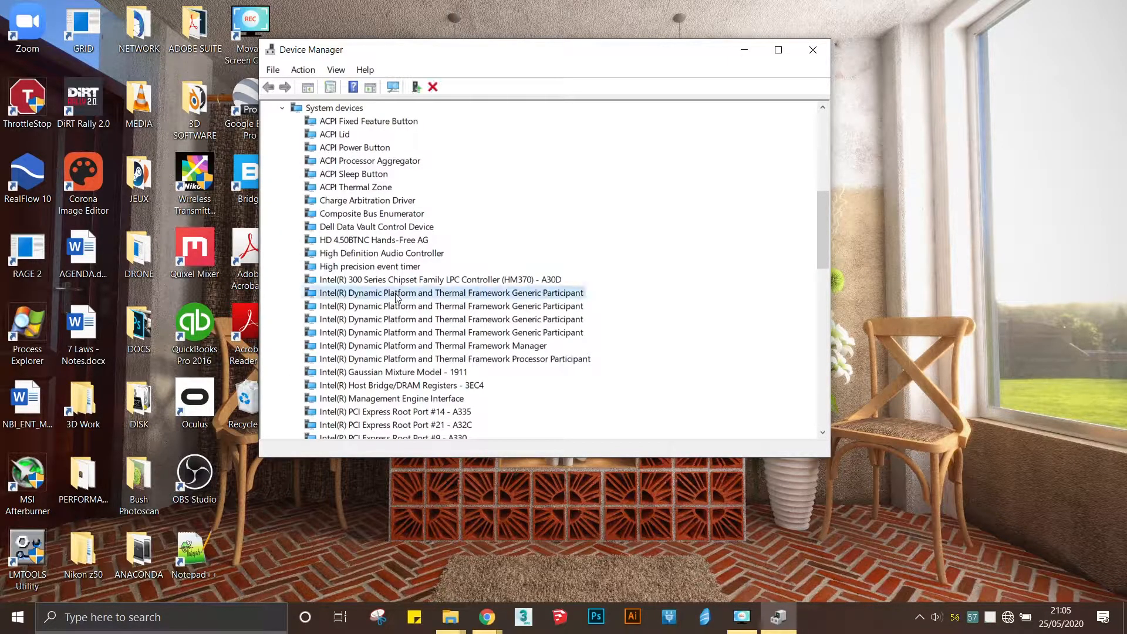
{"action": "left_click", "coordinate": [432, 87]}
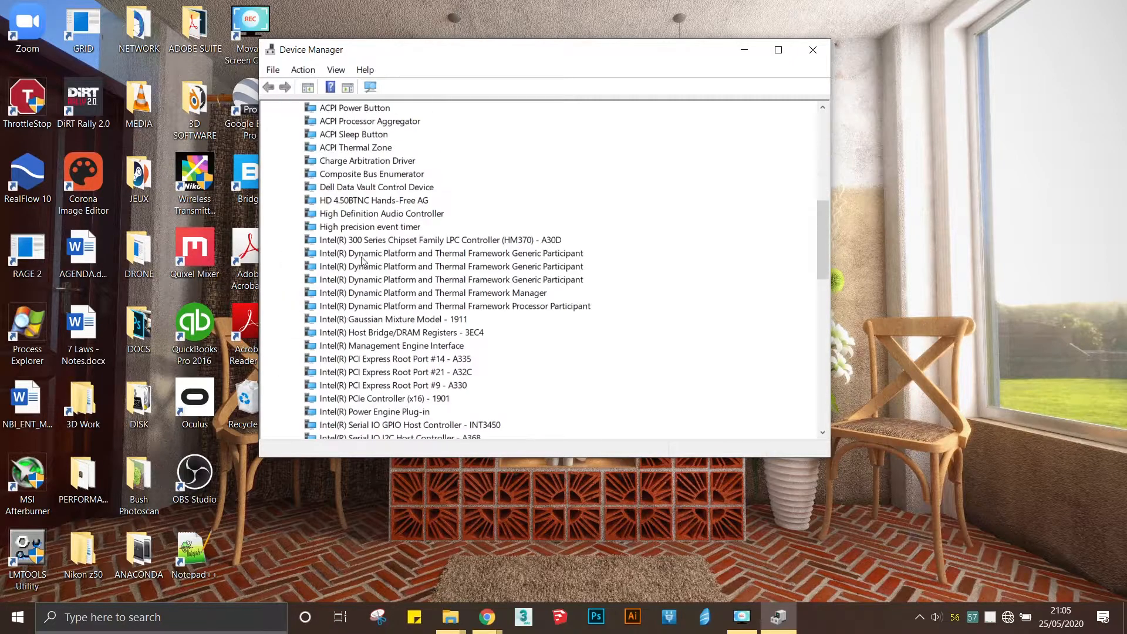
{"action": "left_click", "coordinate": [451, 253]}
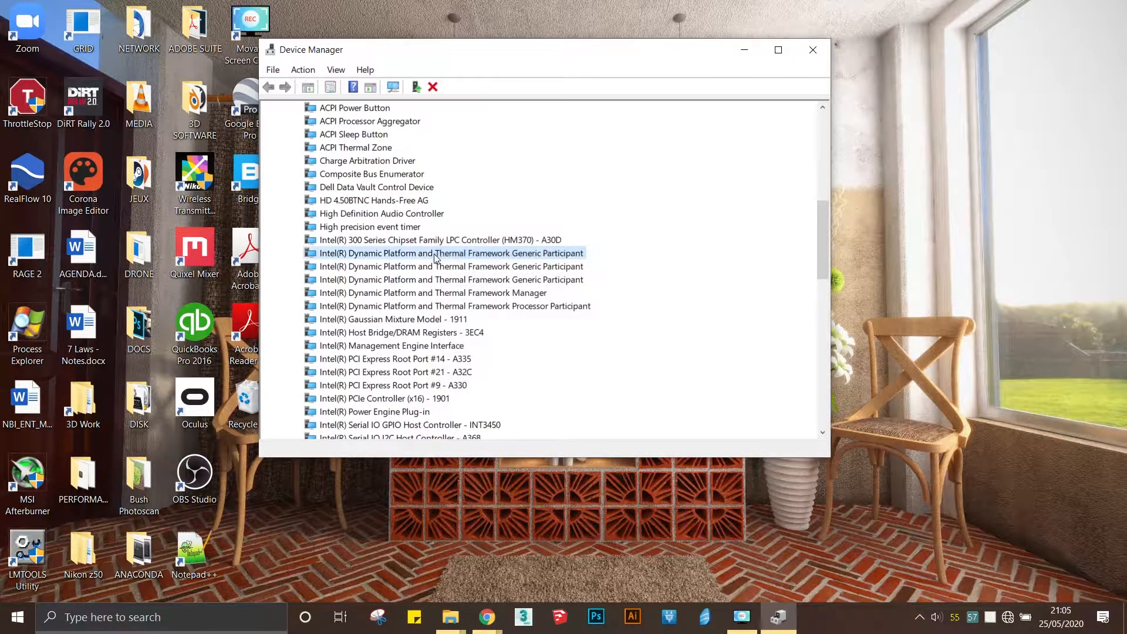
{"action": "scroll", "scroll_direction": "down", "scroll_amount": 3}
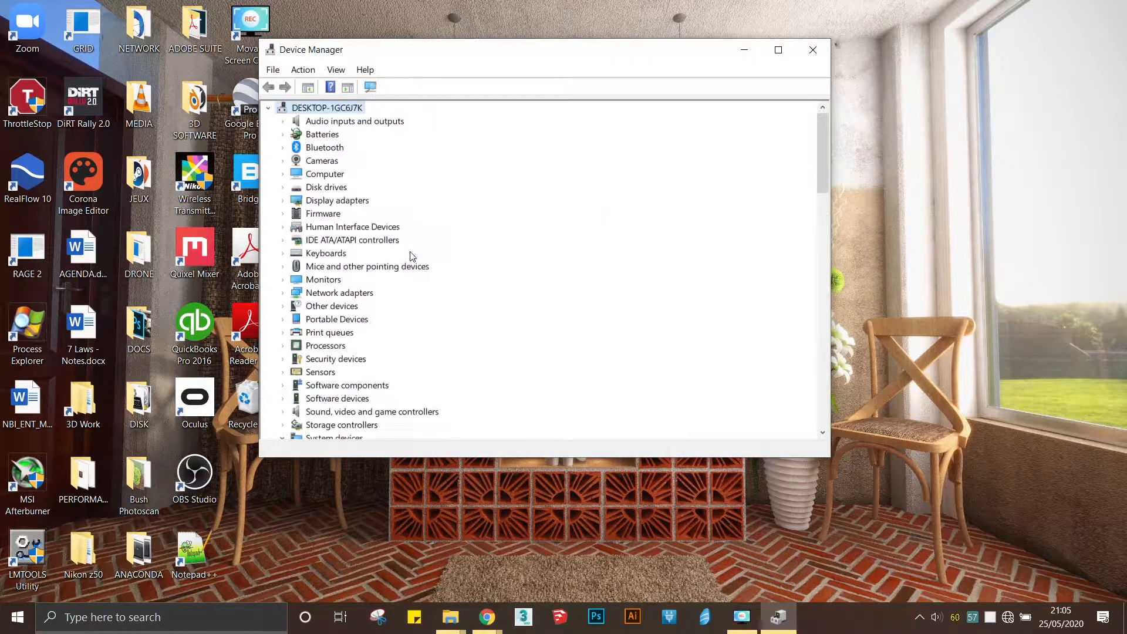
{"action": "mouse_move", "coordinate": [374, 259]}
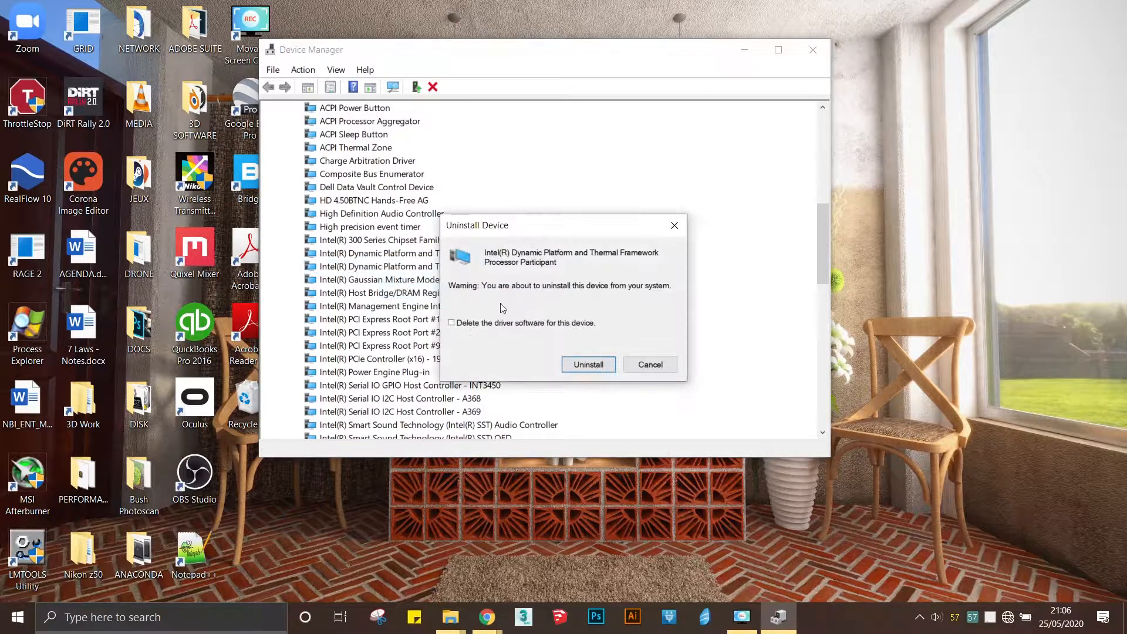
{"action": "left_click", "coordinate": [587, 365]}
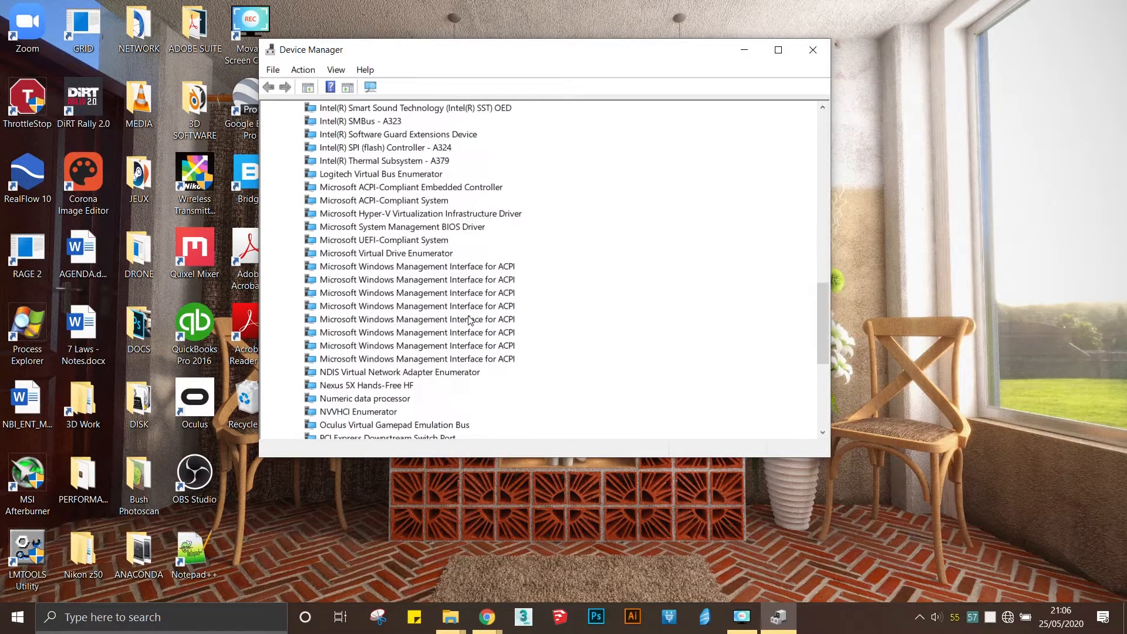
{"action": "left_click", "coordinate": [432, 200]}
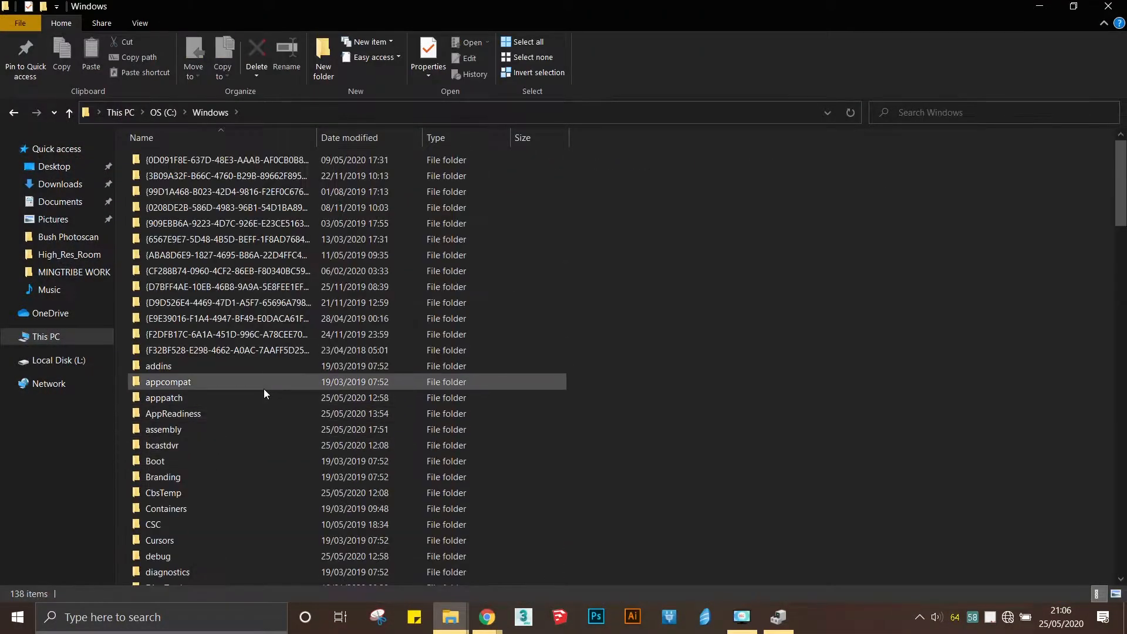
Navigate to C:\Windows\System32\DriverStore\FileRepository.
{"action": "double_click", "coordinate": [168, 382]}
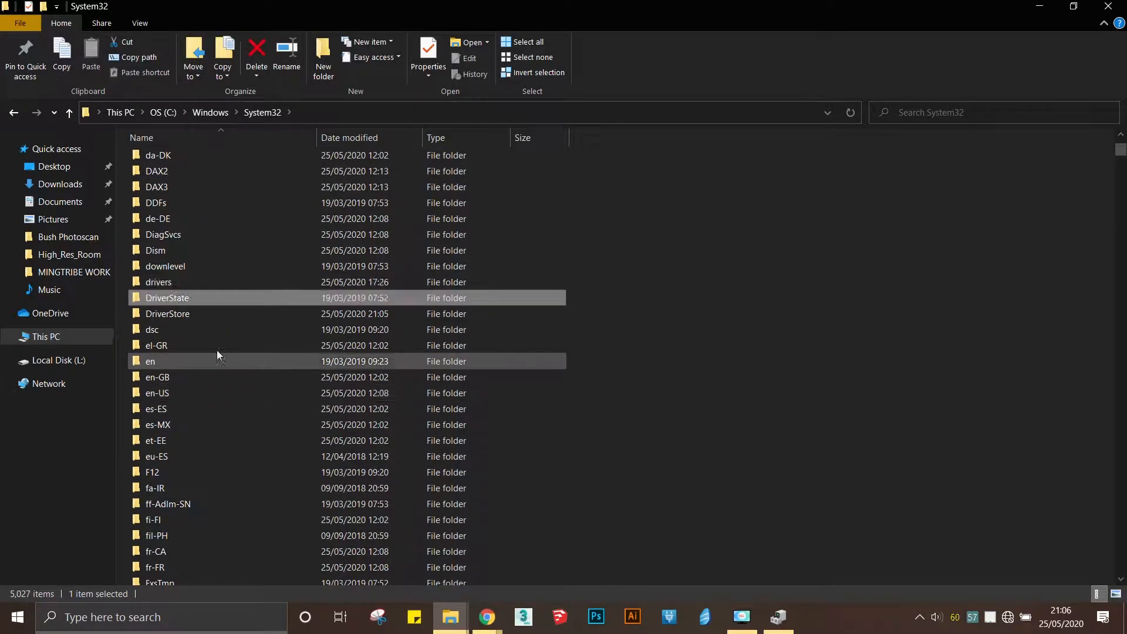
{"action": "double_click", "coordinate": [166, 313]}
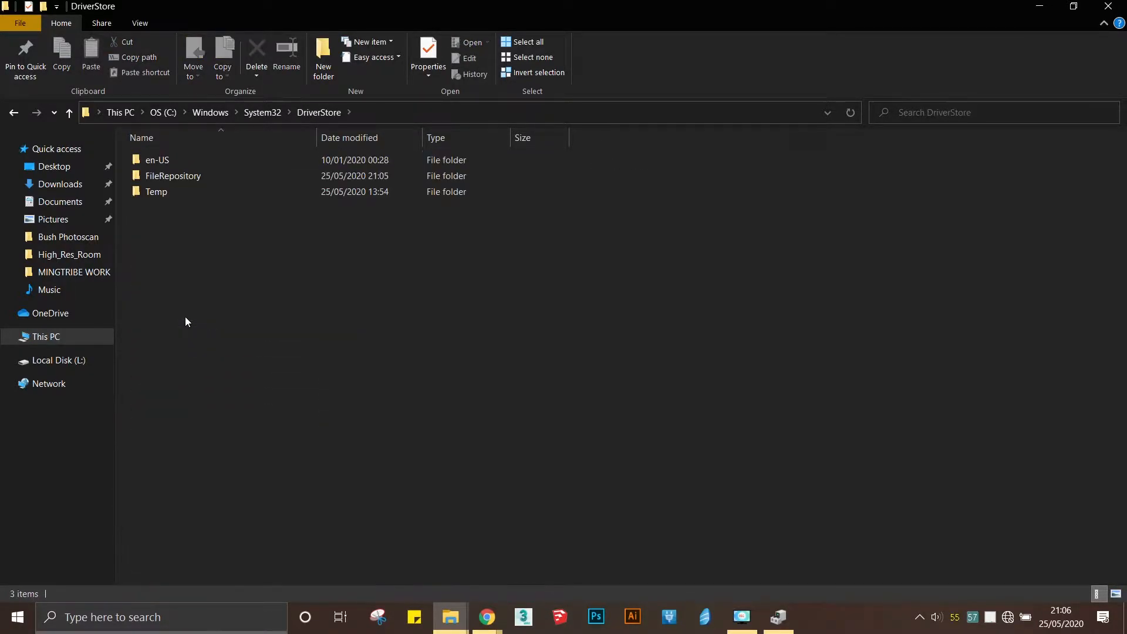
{"action": "double_click", "coordinate": [172, 176]}
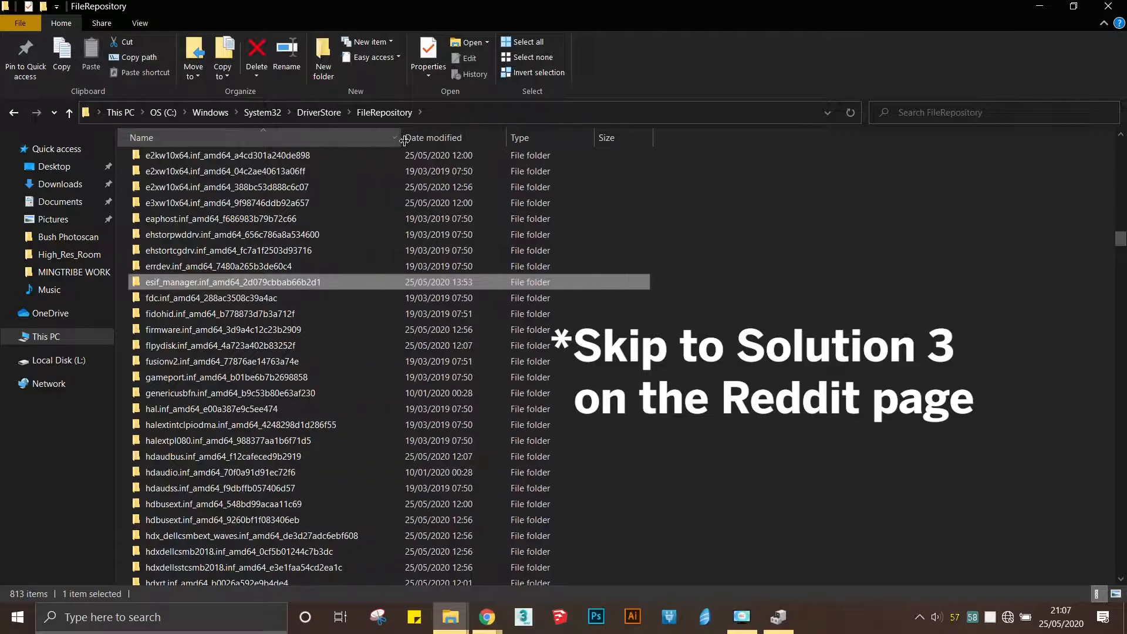
{"action": "mouse_move", "coordinate": [255, 282]}
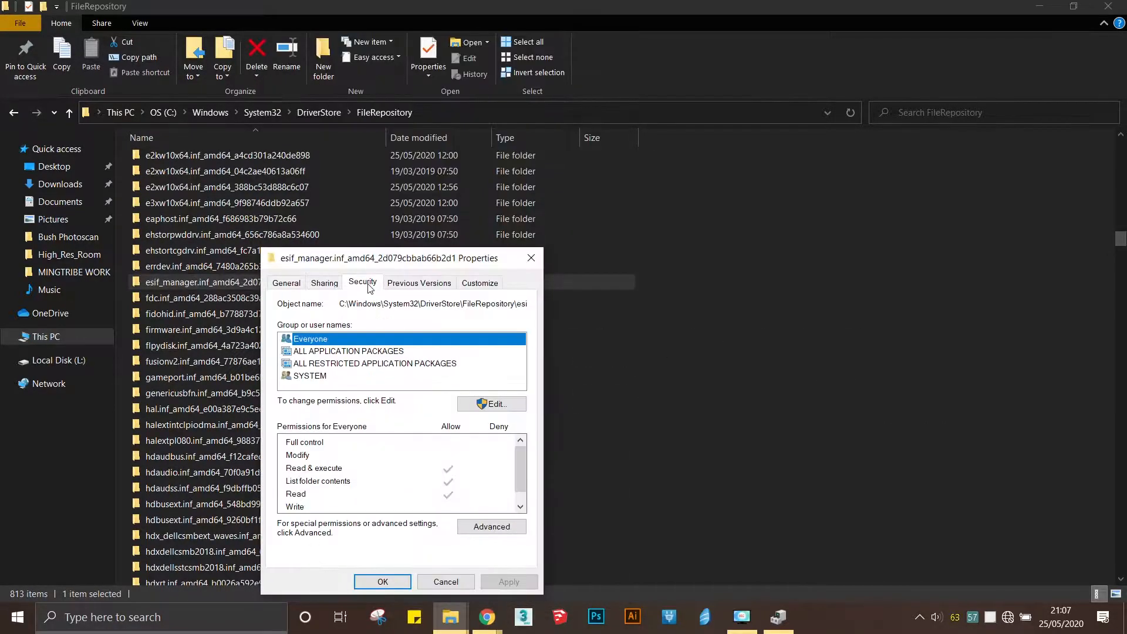
{"action": "mouse_move", "coordinate": [358, 368]}
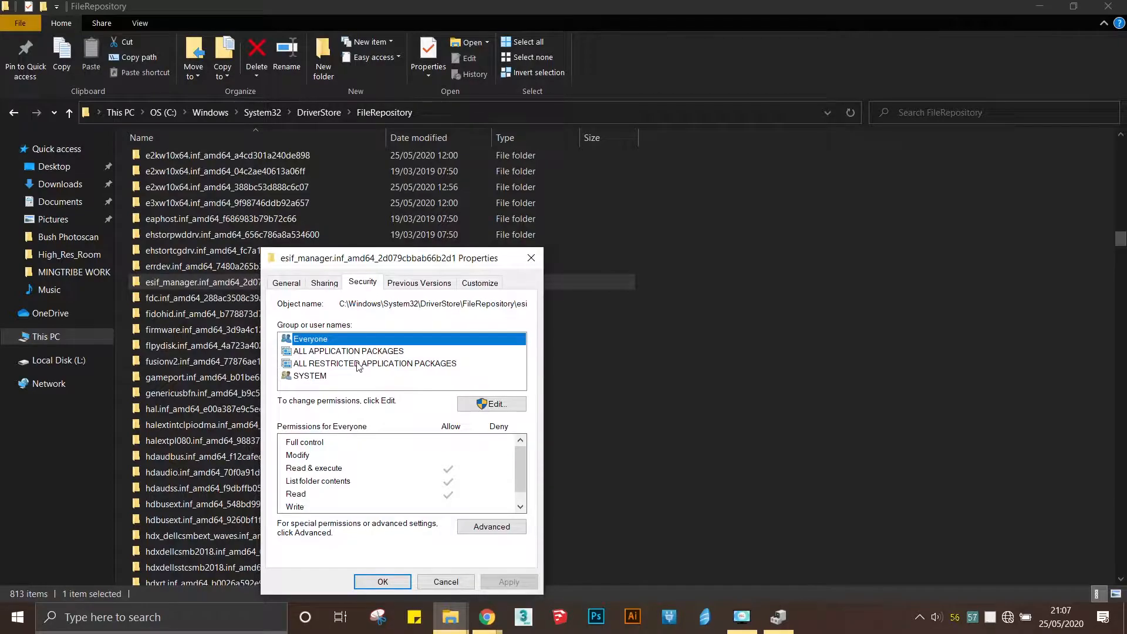
Make the LUIDEX-G7 account the owner of the esif_manager driver folder.
{"action": "left_click", "coordinate": [491, 526]}
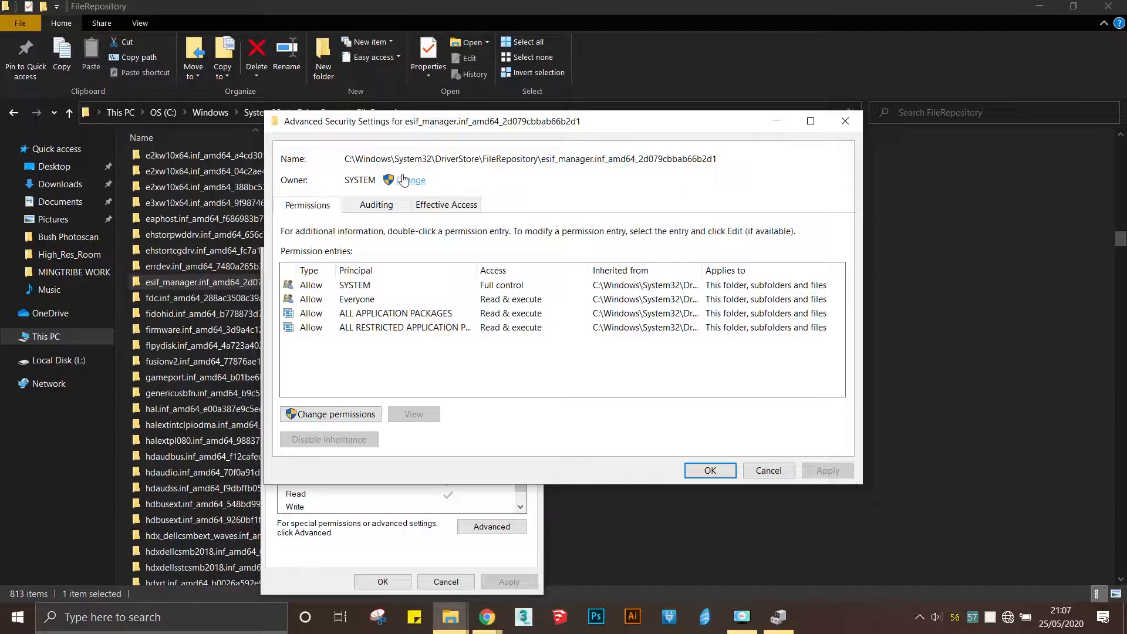
{"action": "left_click", "coordinate": [411, 180]}
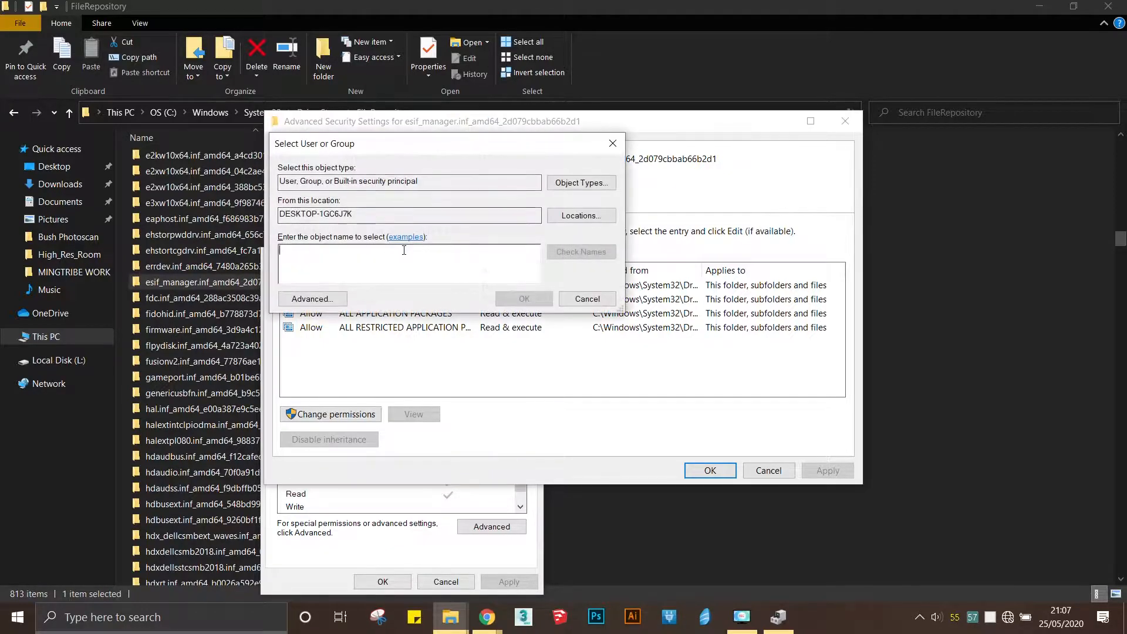
{"action": "type", "text": "LUIDEX"}
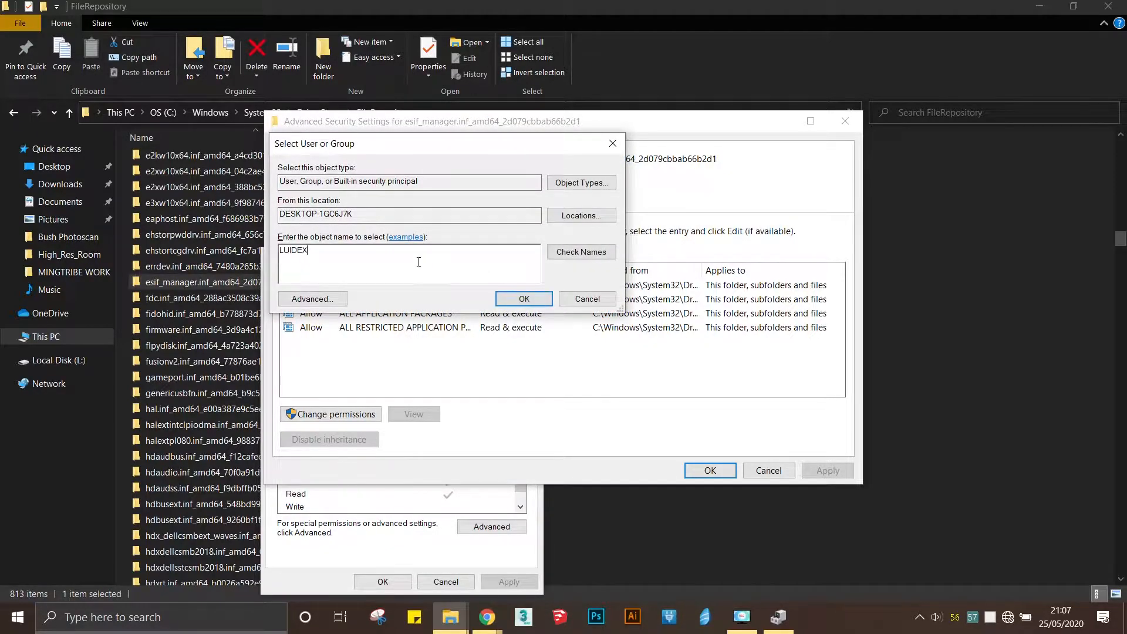
{"action": "type", "text": "-G7"}
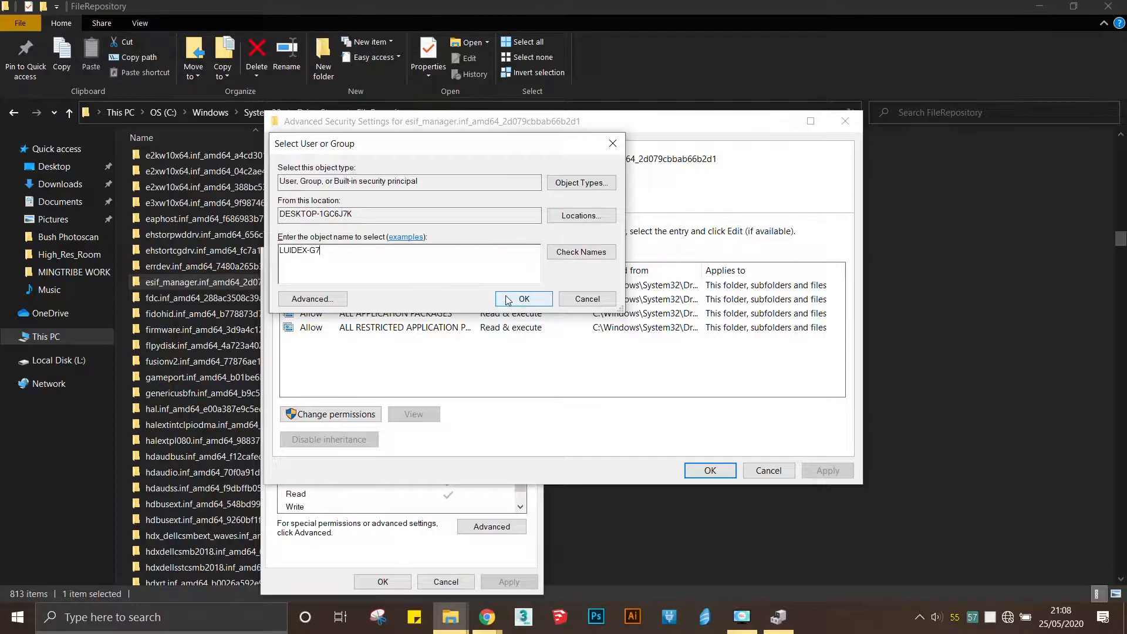
{"action": "left_click", "coordinate": [523, 299]}
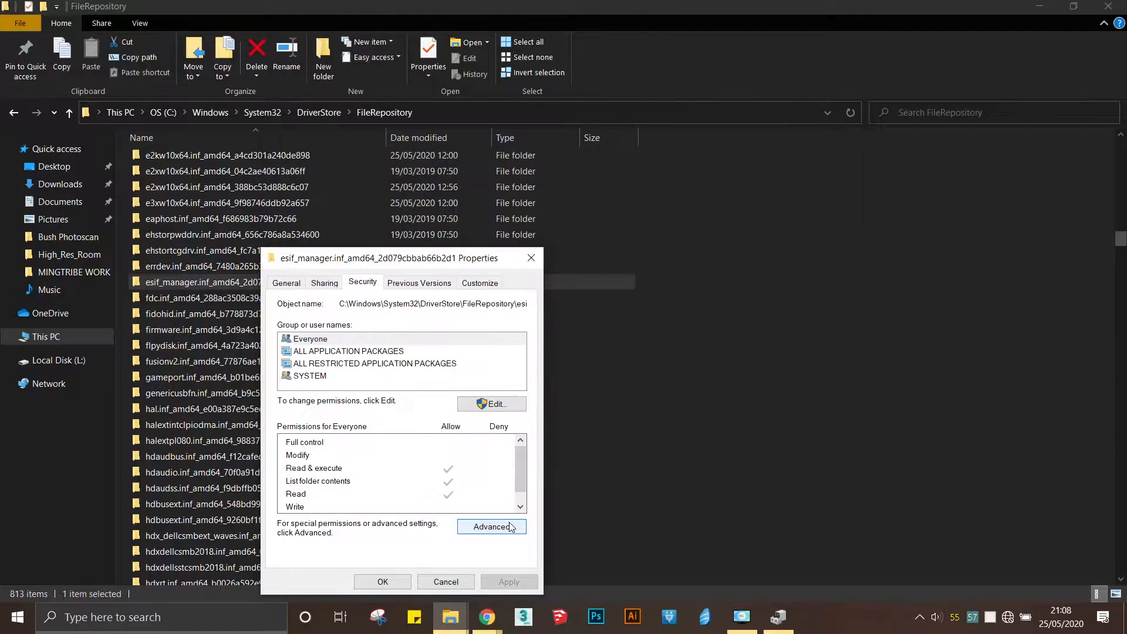
Disable permission inheritance on esif_manager, continuing past the access-denied and propagation warnings.
{"action": "left_click", "coordinate": [259, 282]}
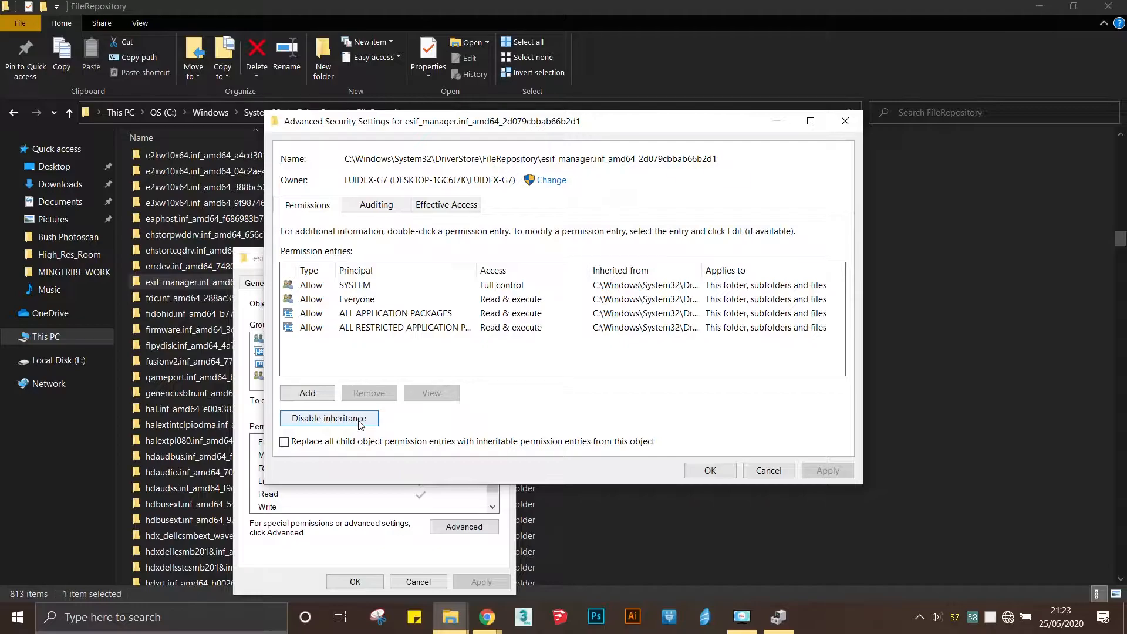
{"action": "left_click", "coordinate": [327, 418]}
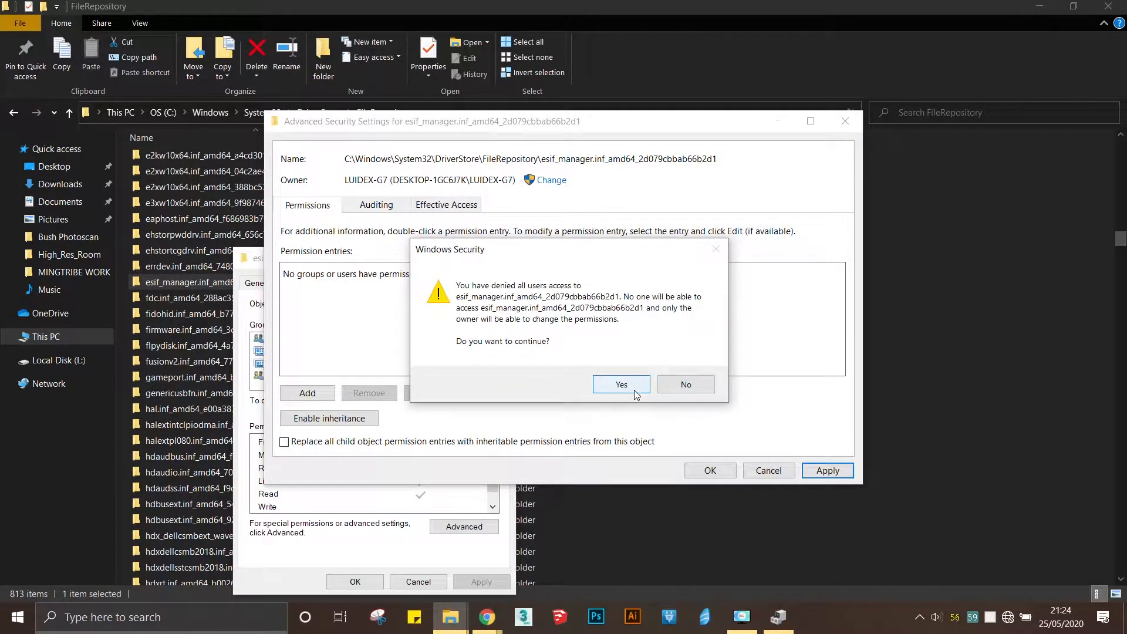
{"action": "left_click", "coordinate": [620, 385]}
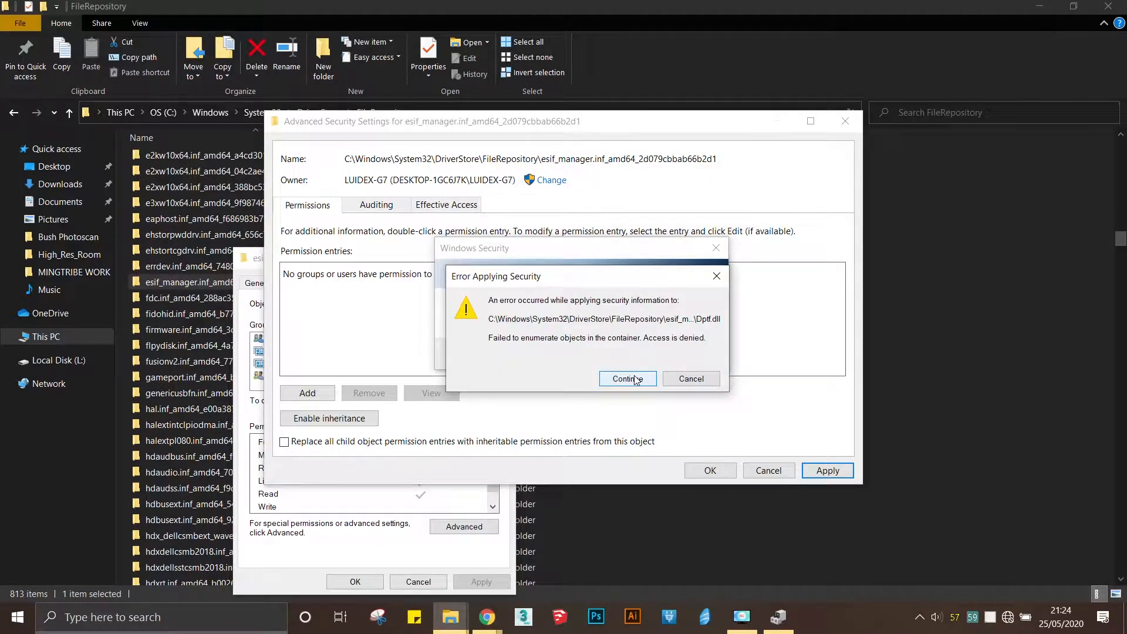
{"action": "left_click", "coordinate": [626, 378]}
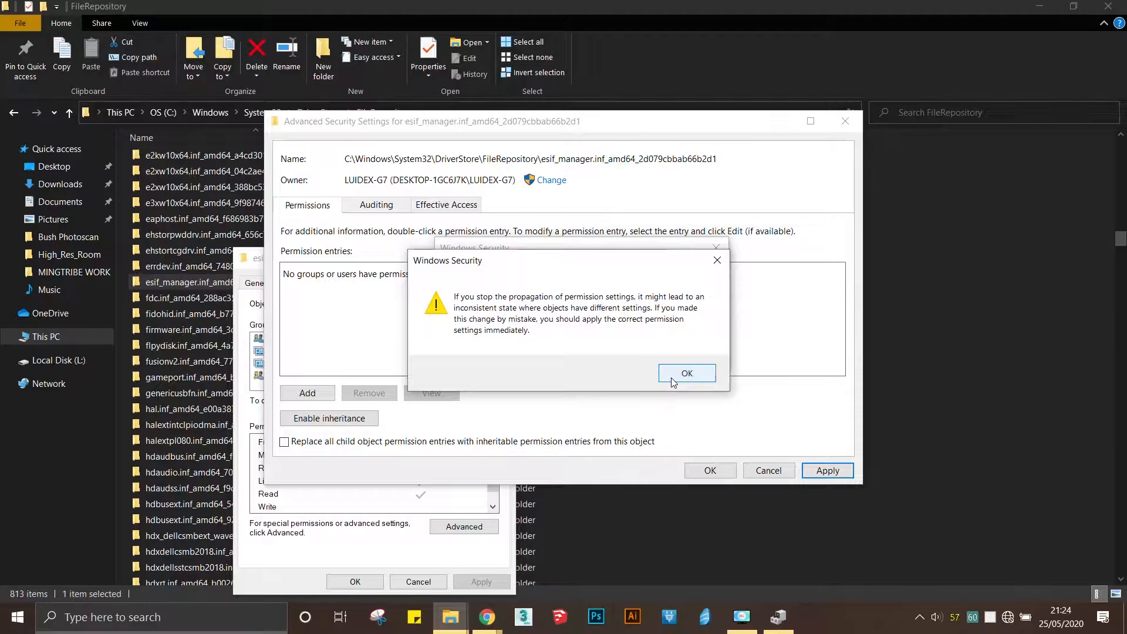
{"action": "left_click", "coordinate": [686, 373]}
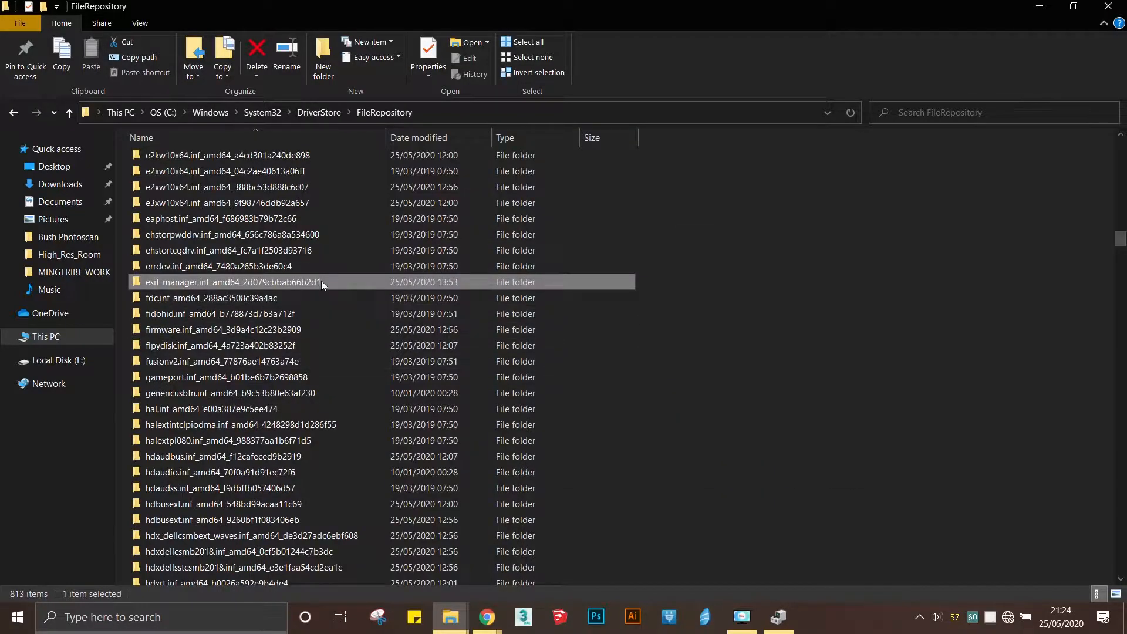
Check the user account's effective access to the esif_manager folder.
{"action": "left_click", "coordinate": [464, 526]}
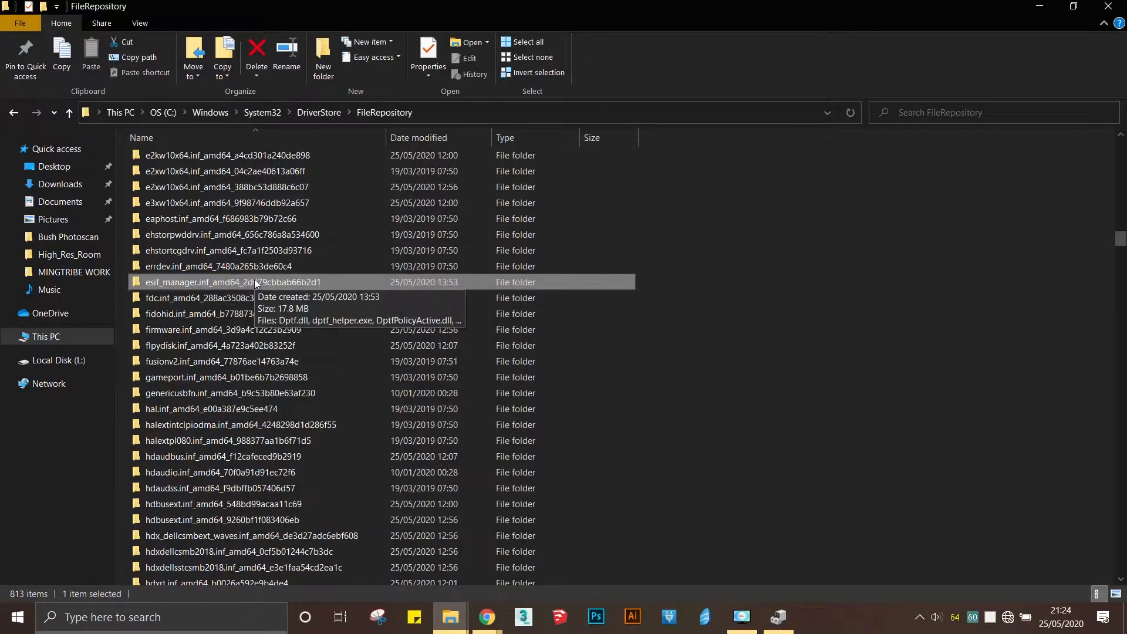
{"action": "mouse_move", "coordinate": [338, 288]}
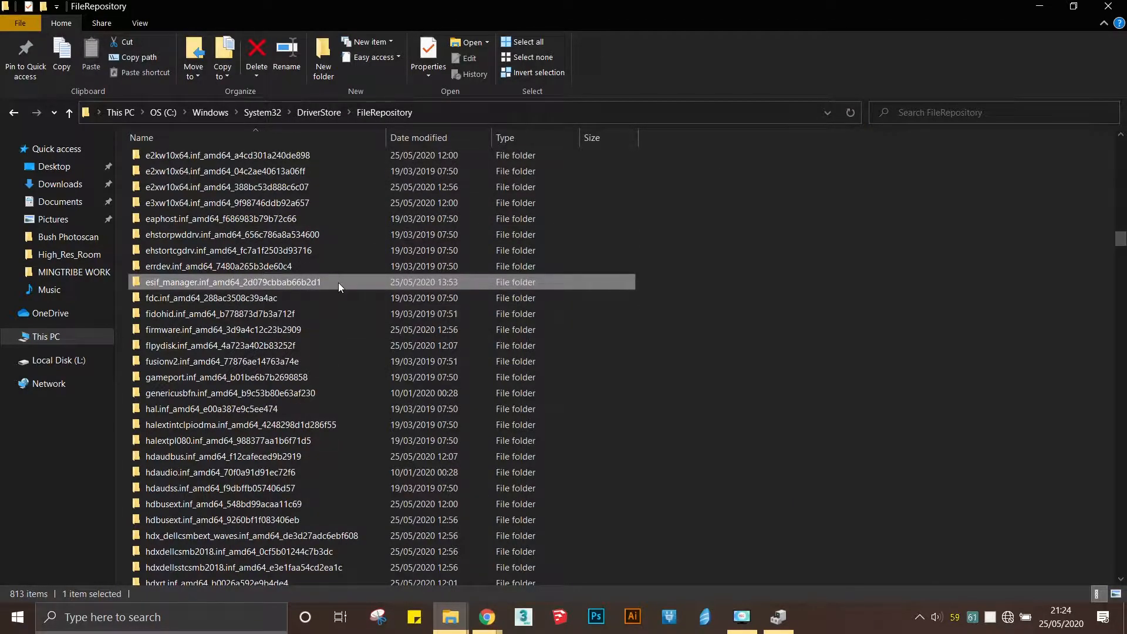
{"action": "double_click", "coordinate": [222, 298]}
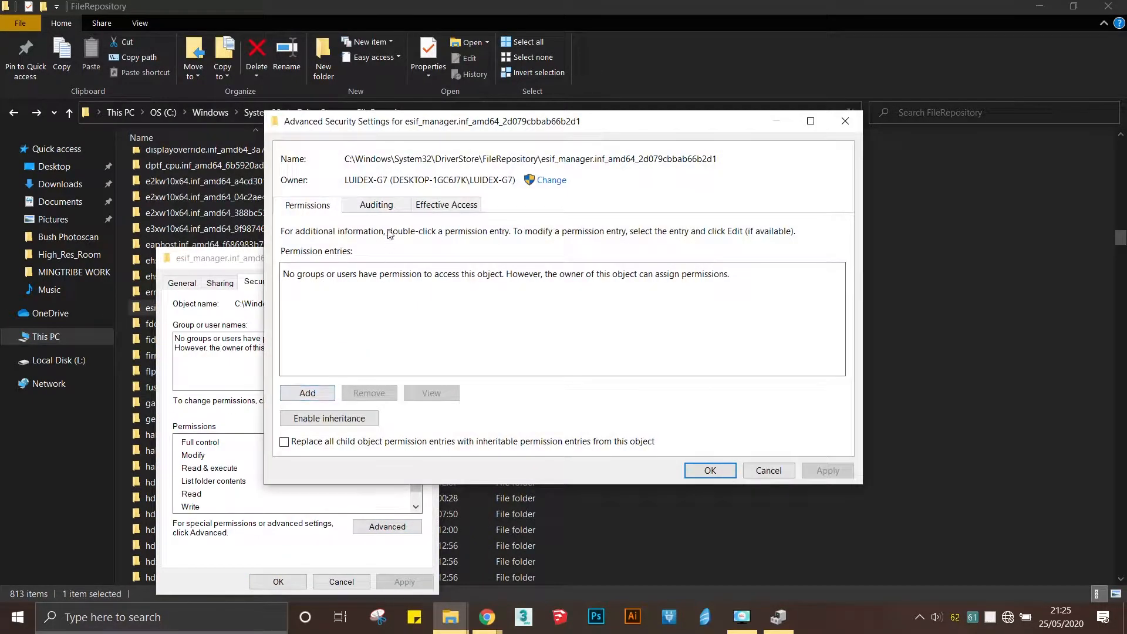
{"action": "left_click", "coordinate": [445, 205]}
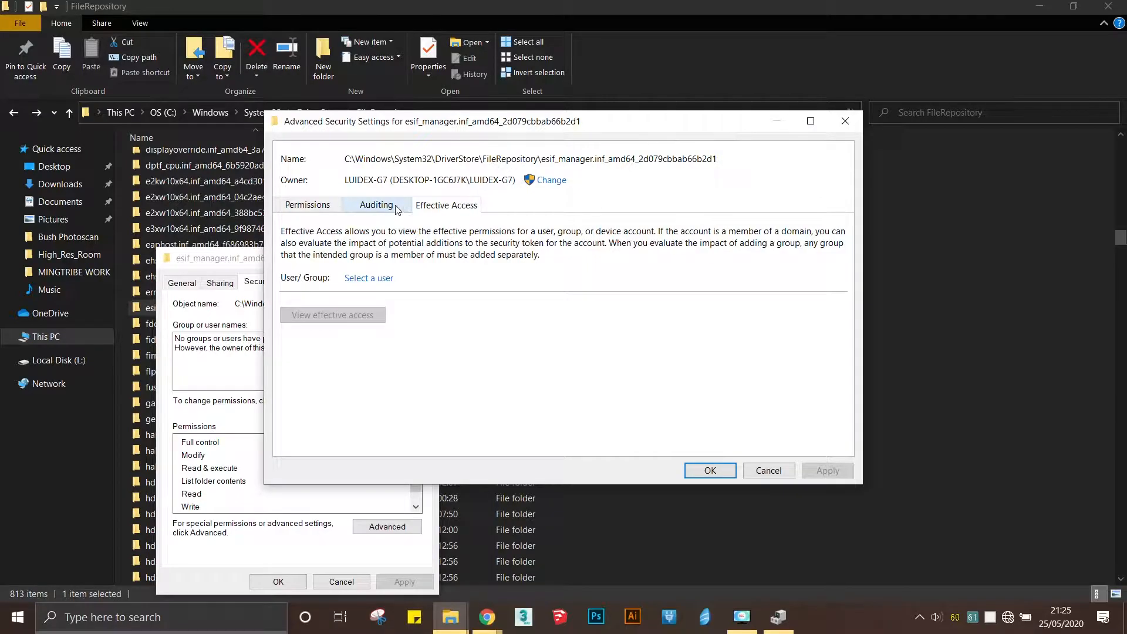
{"action": "left_click", "coordinate": [368, 278]}
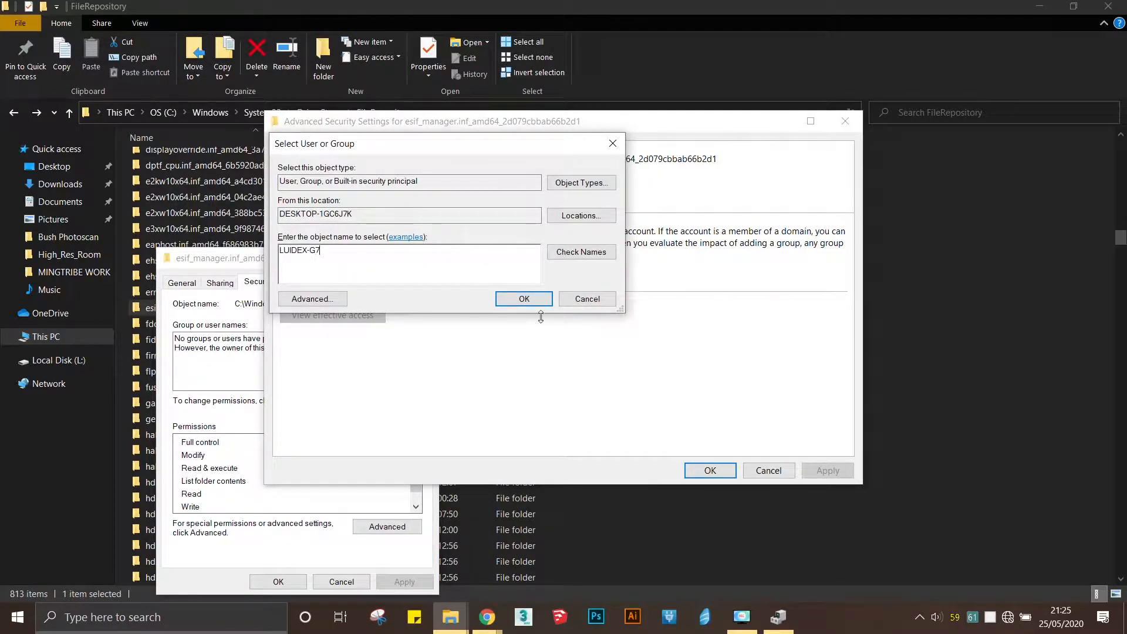
{"action": "left_click", "coordinate": [523, 298]}
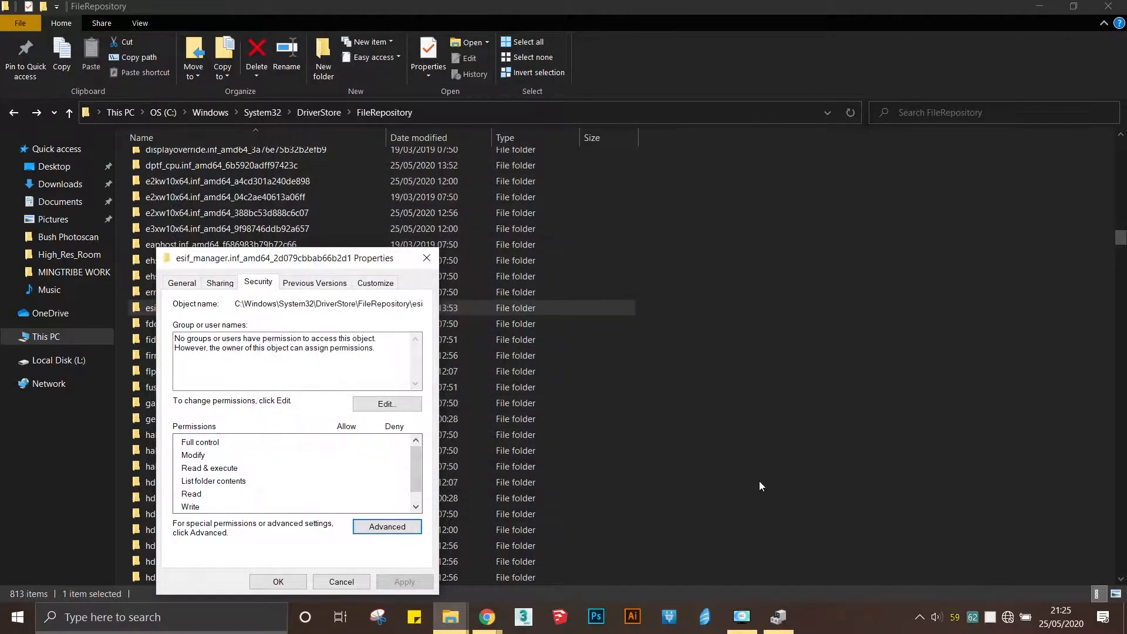
{"action": "mouse_move", "coordinate": [278, 582]}
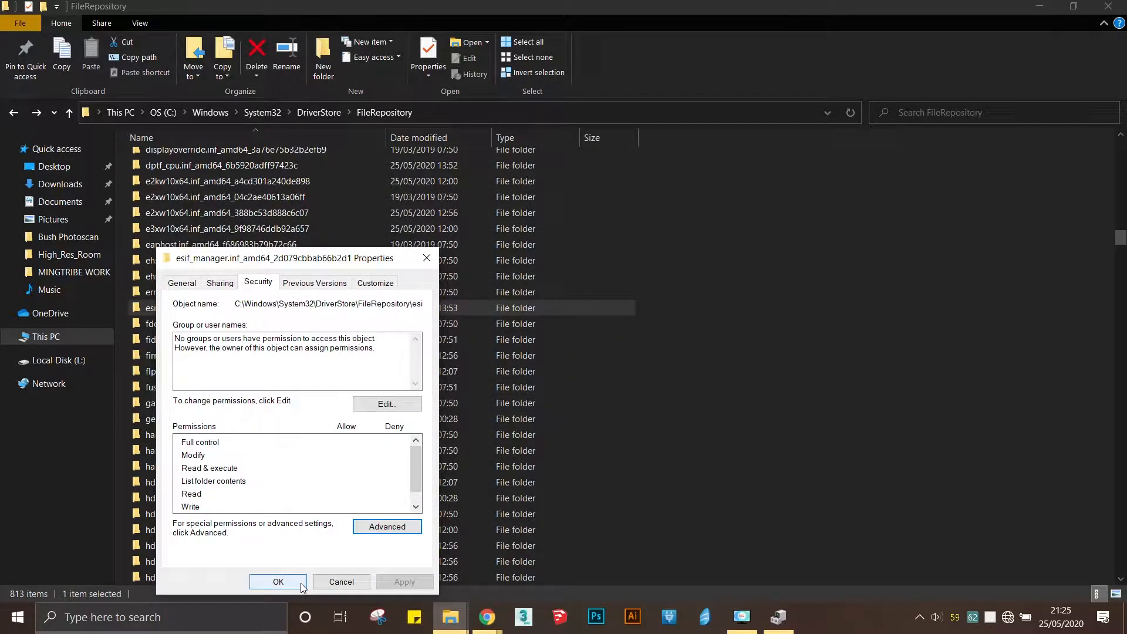
Add the user account to the esif_manager folder's permission entries.
{"action": "left_click", "coordinate": [387, 403]}
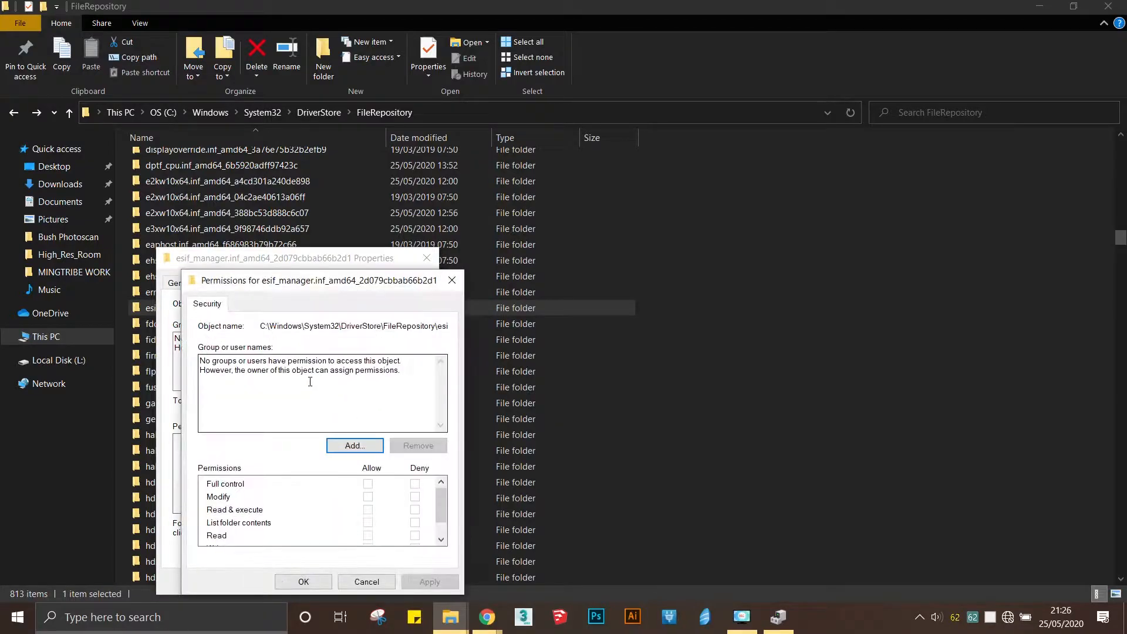
{"action": "left_click", "coordinate": [354, 445]}
{"action": "type", "text": "LUIDEX-G7"}
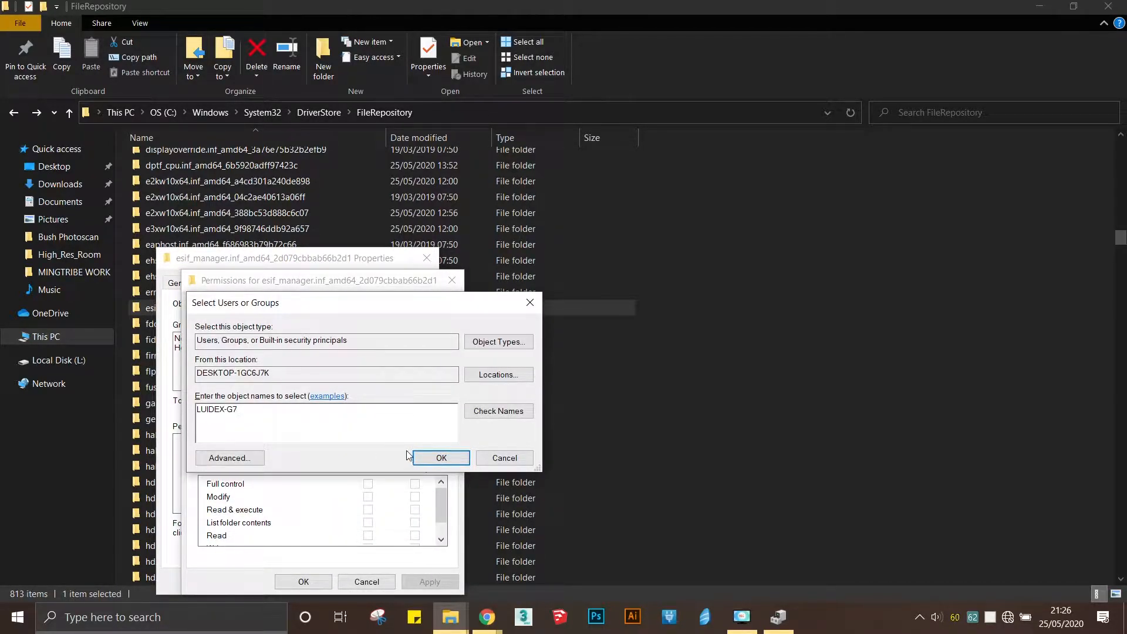
{"action": "left_click", "coordinate": [441, 458]}
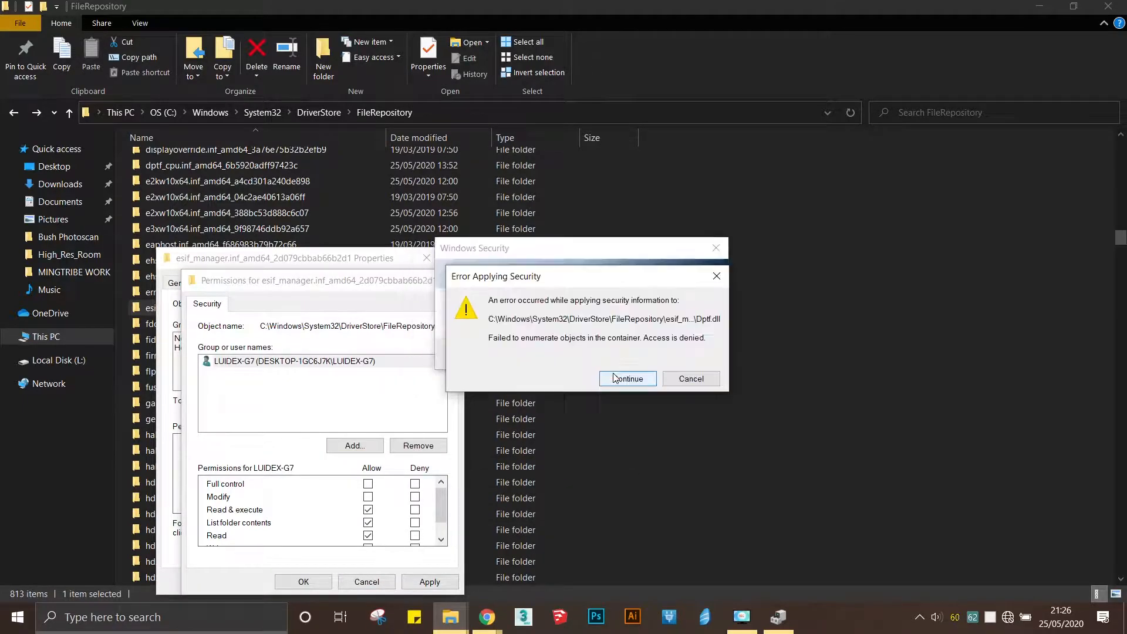
{"action": "left_click", "coordinate": [627, 378]}
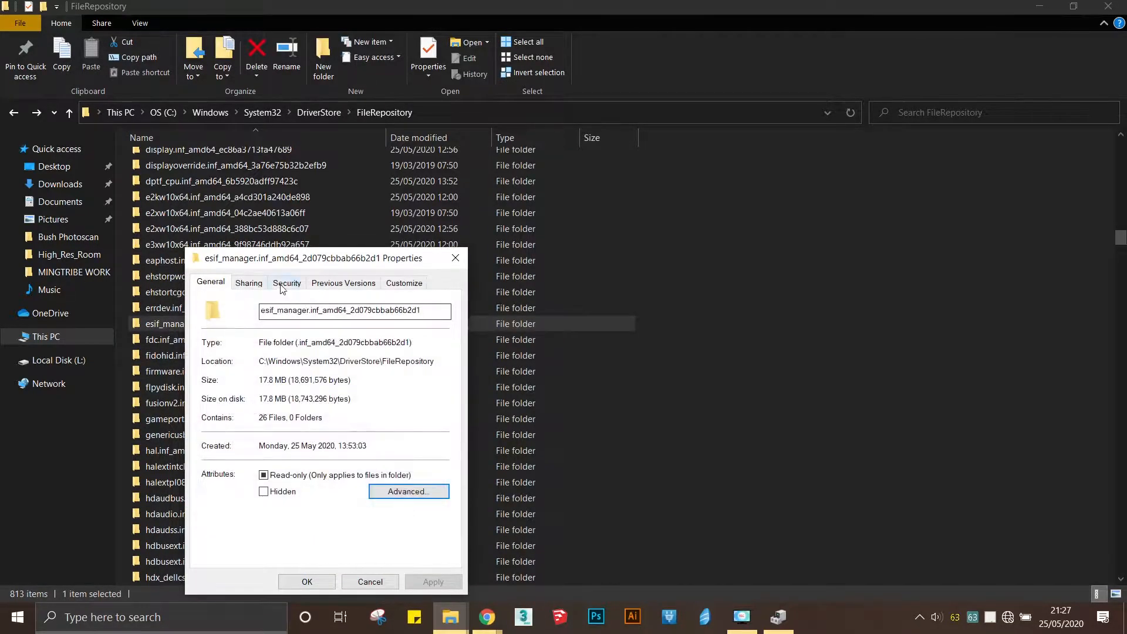
Grant the account full control of esif_manager and confirm the folder is now empty.
{"action": "left_click", "coordinate": [286, 282]}
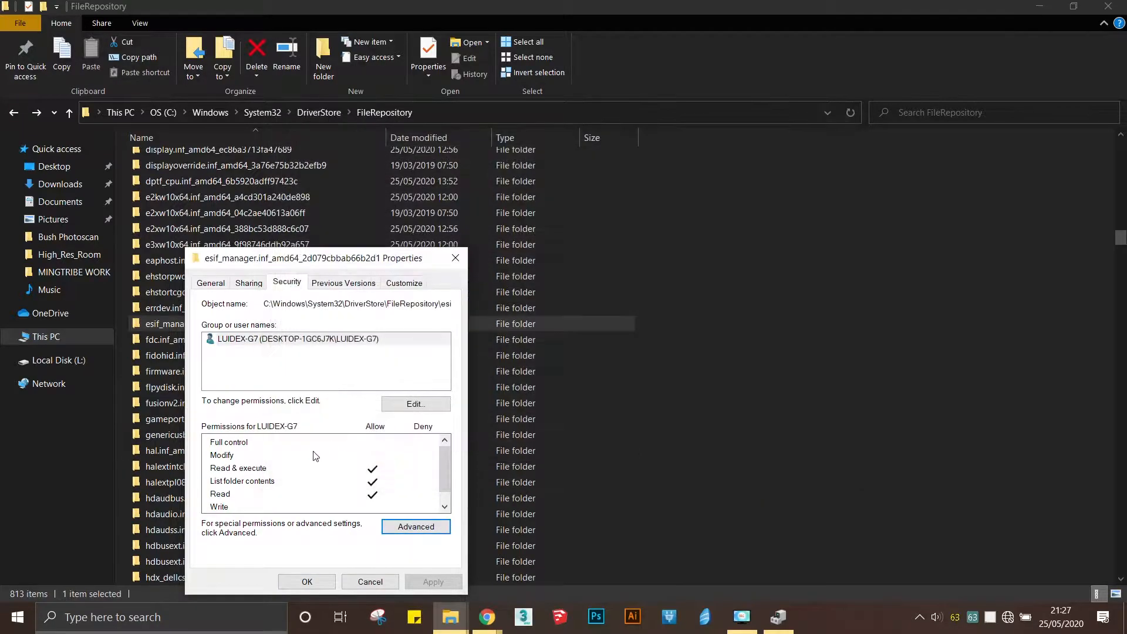
{"action": "left_click", "coordinate": [416, 403]}
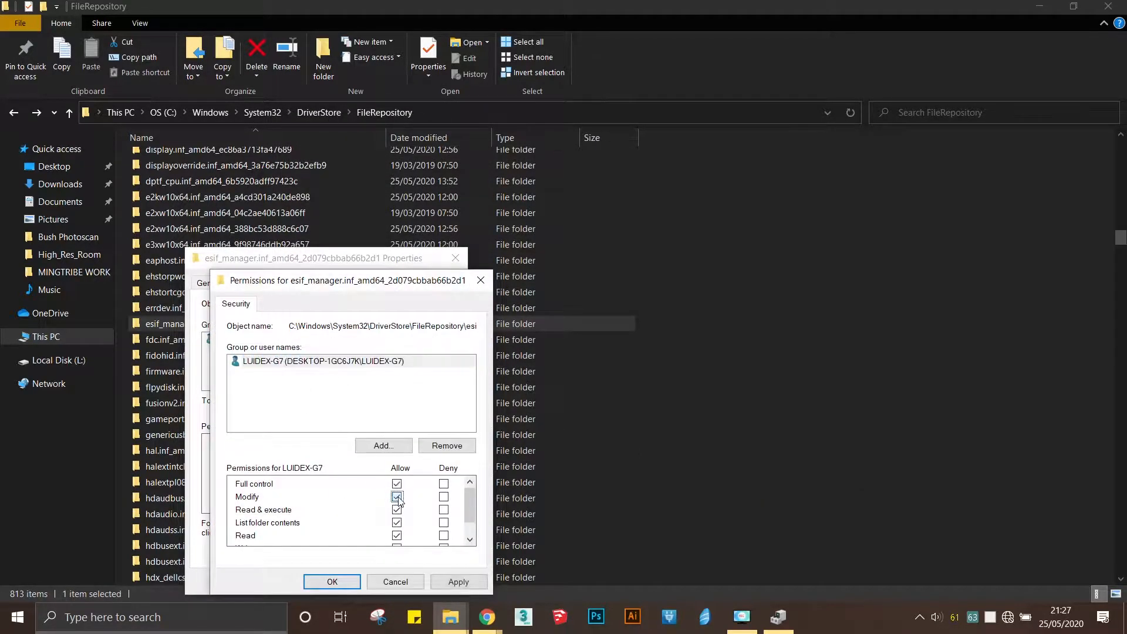
{"action": "left_click", "coordinate": [458, 582]}
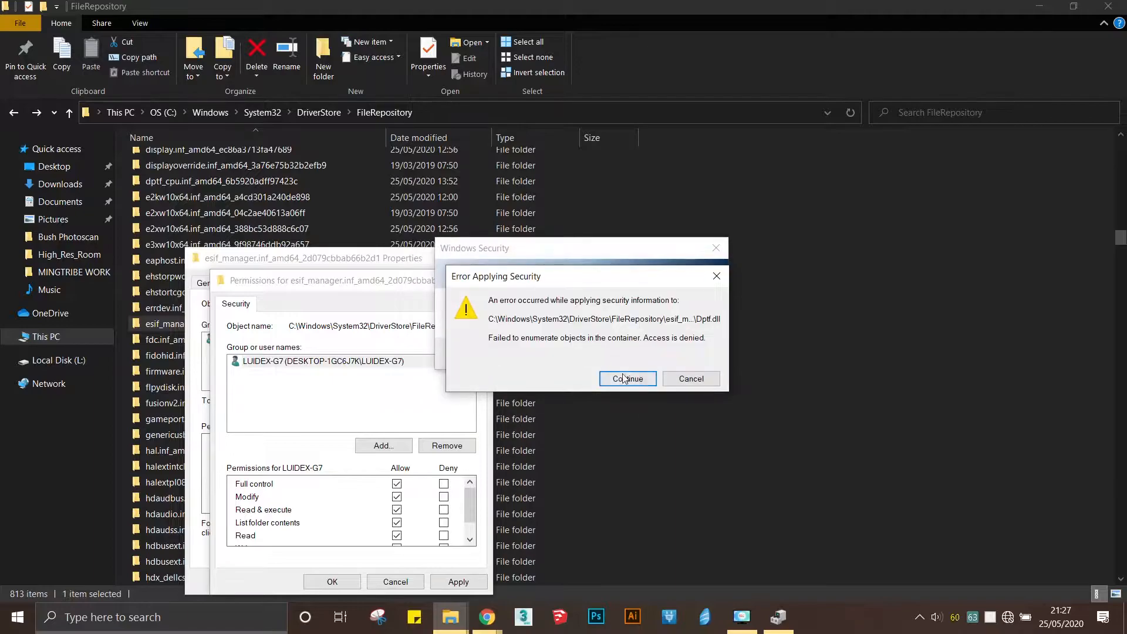
{"action": "left_click", "coordinate": [626, 379]}
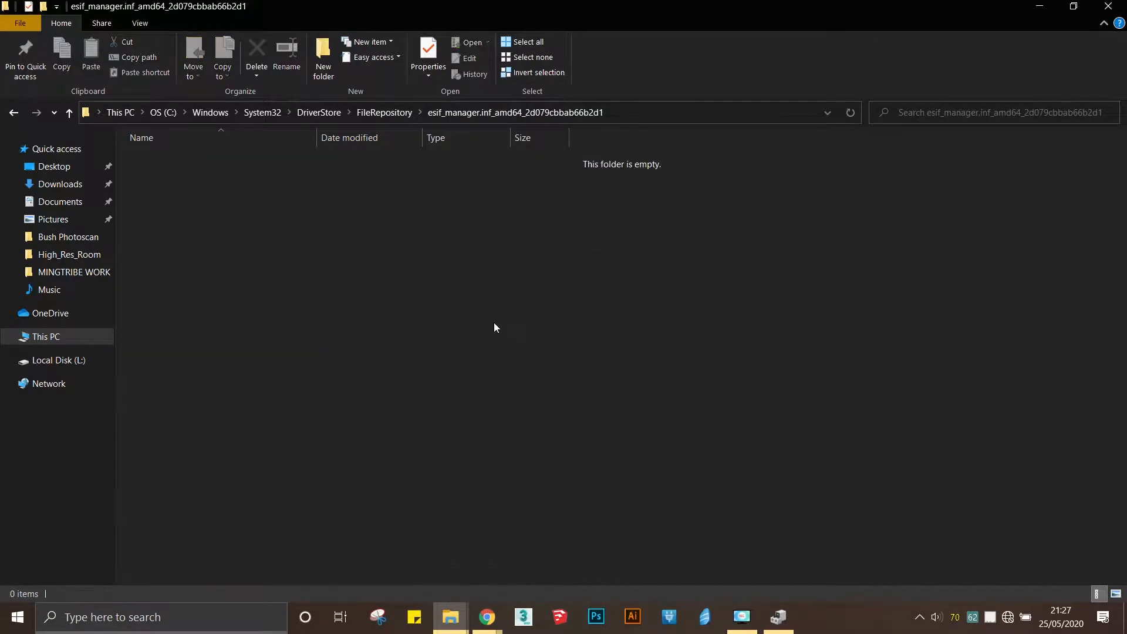
{"action": "mouse_move", "coordinate": [453, 351]}
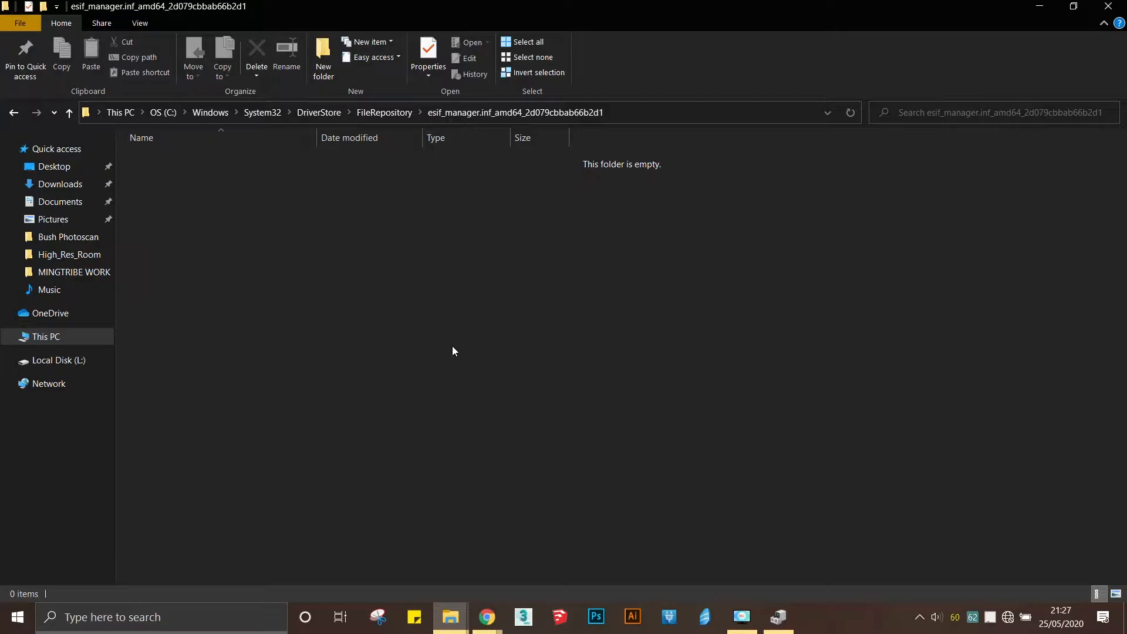
{"action": "left_click", "coordinate": [70, 112]}
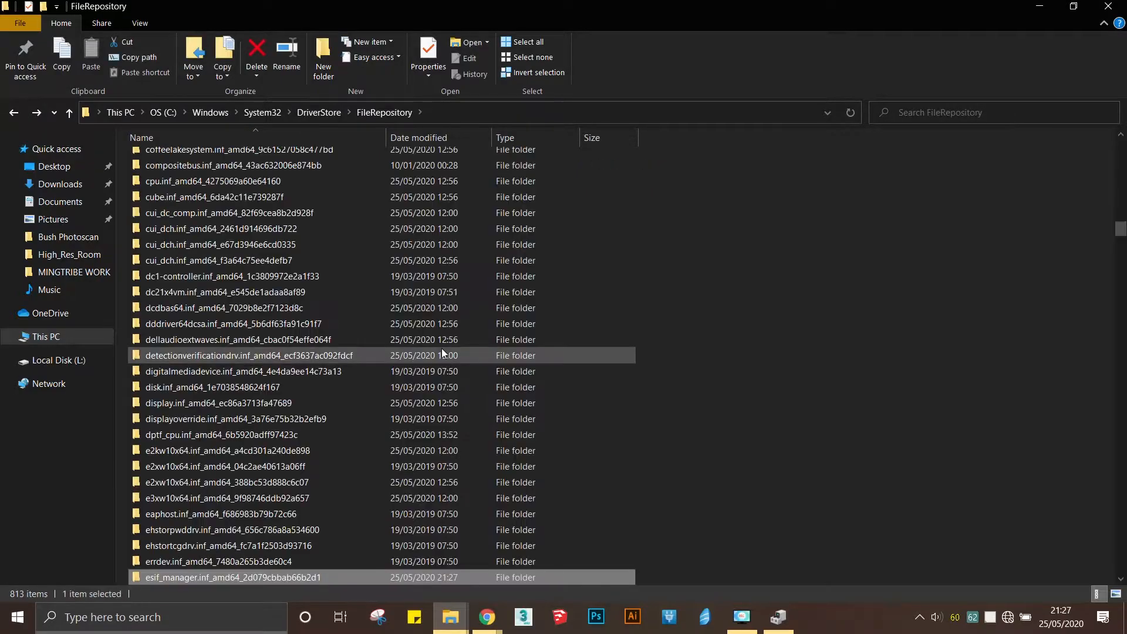
Make the user account the owner of the dptf_cpu driver folder.
{"action": "double_click", "coordinate": [225, 435]}
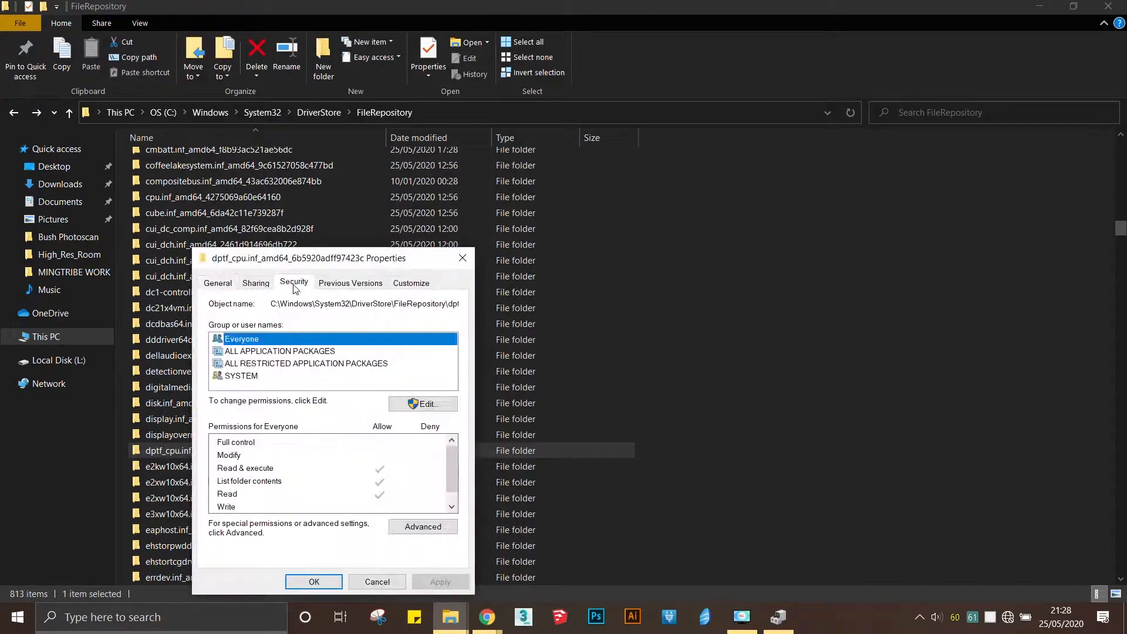
{"action": "left_click", "coordinate": [422, 404]}
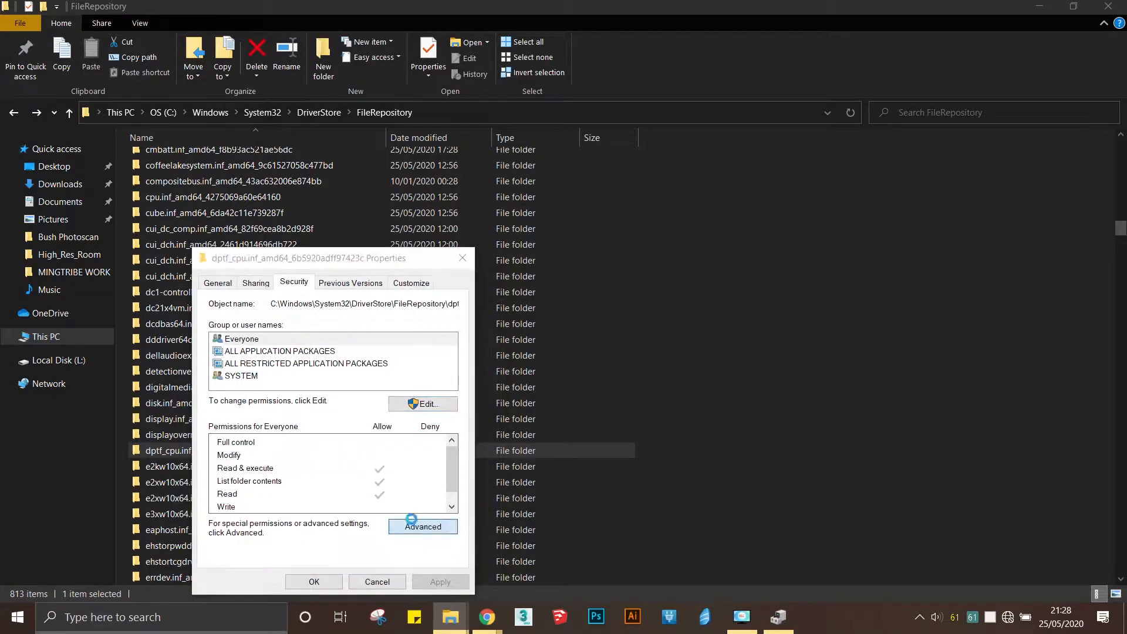
{"action": "left_click", "coordinate": [422, 526]}
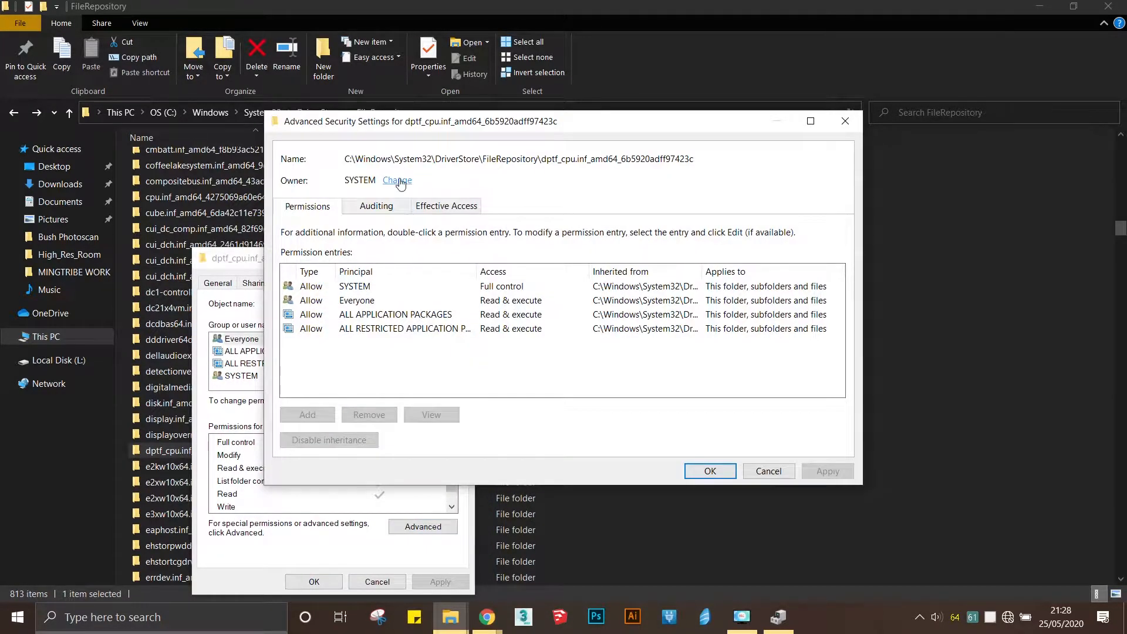
{"action": "left_click", "coordinate": [396, 180]}
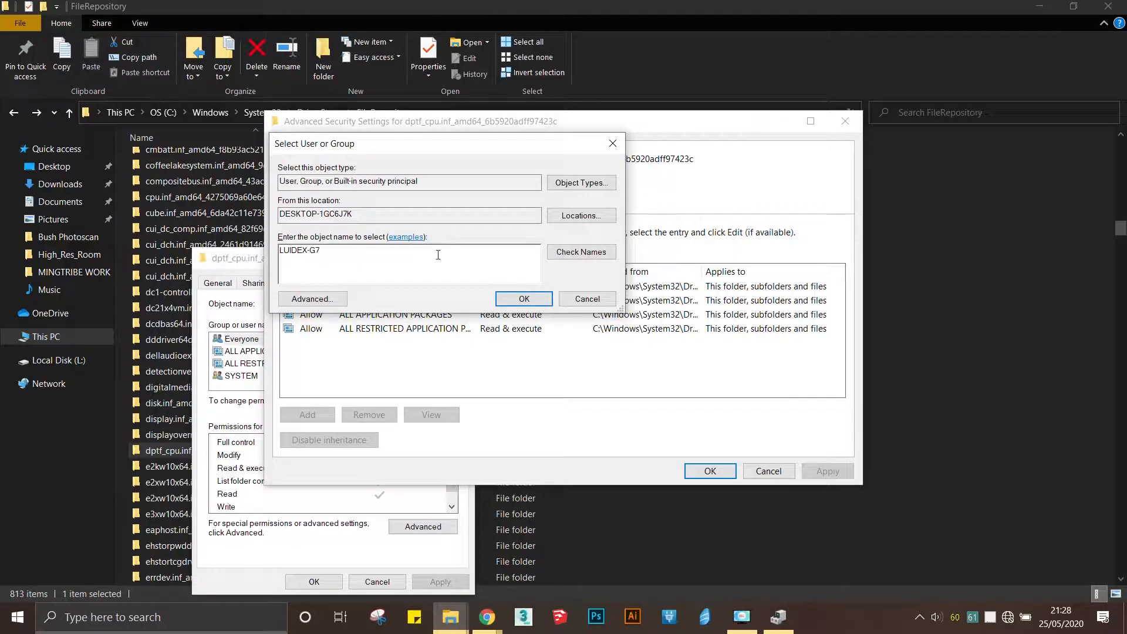
{"action": "left_click", "coordinate": [522, 299]}
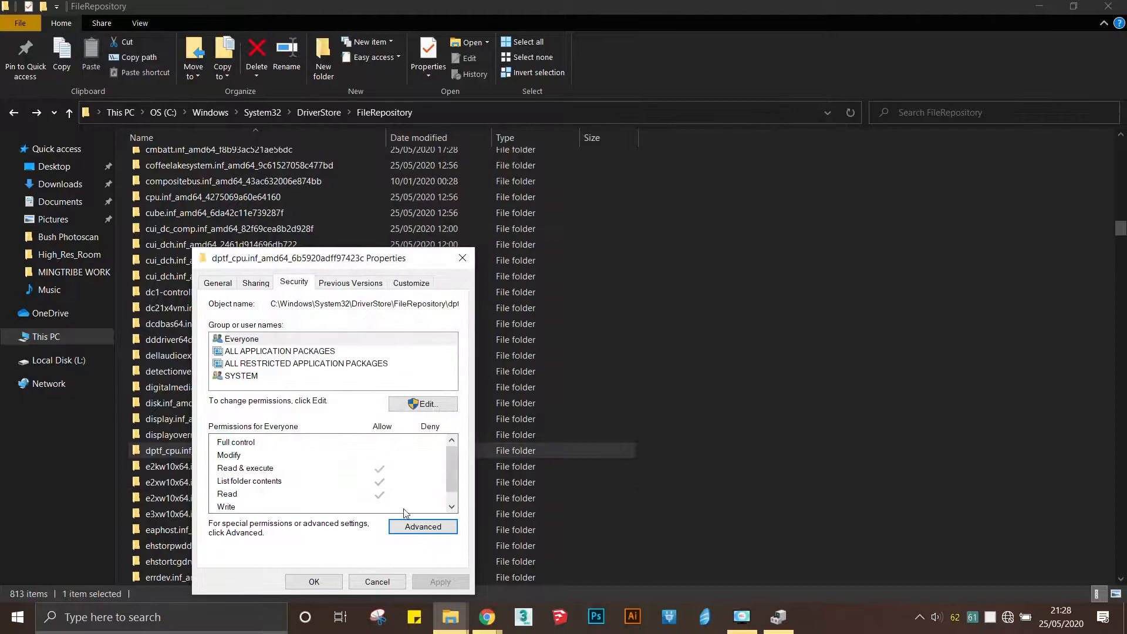
Remove all inherited permissions from the dptf_cpu folder, continuing past the access-denied error.
{"action": "left_click", "coordinate": [422, 526]}
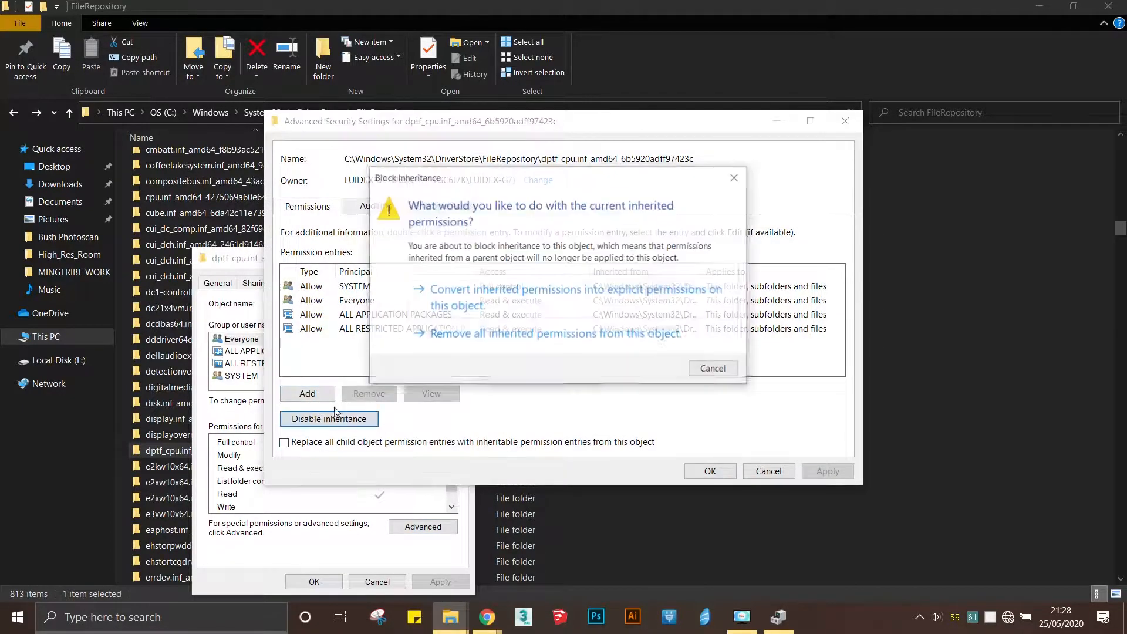
{"action": "left_click", "coordinate": [551, 333]}
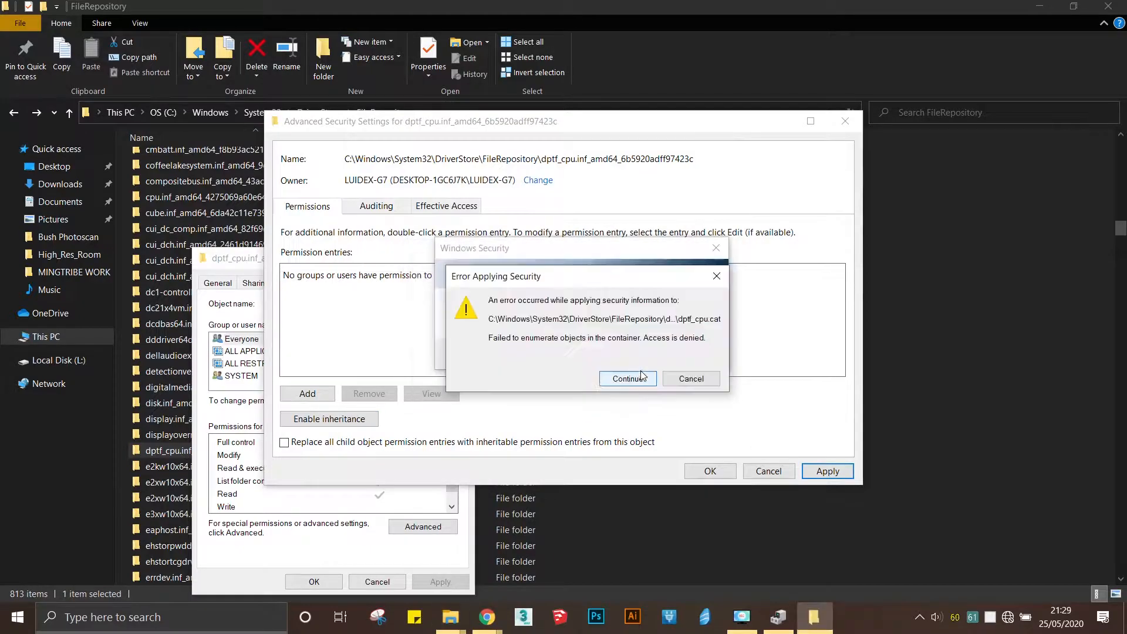
{"action": "left_click", "coordinate": [627, 378]}
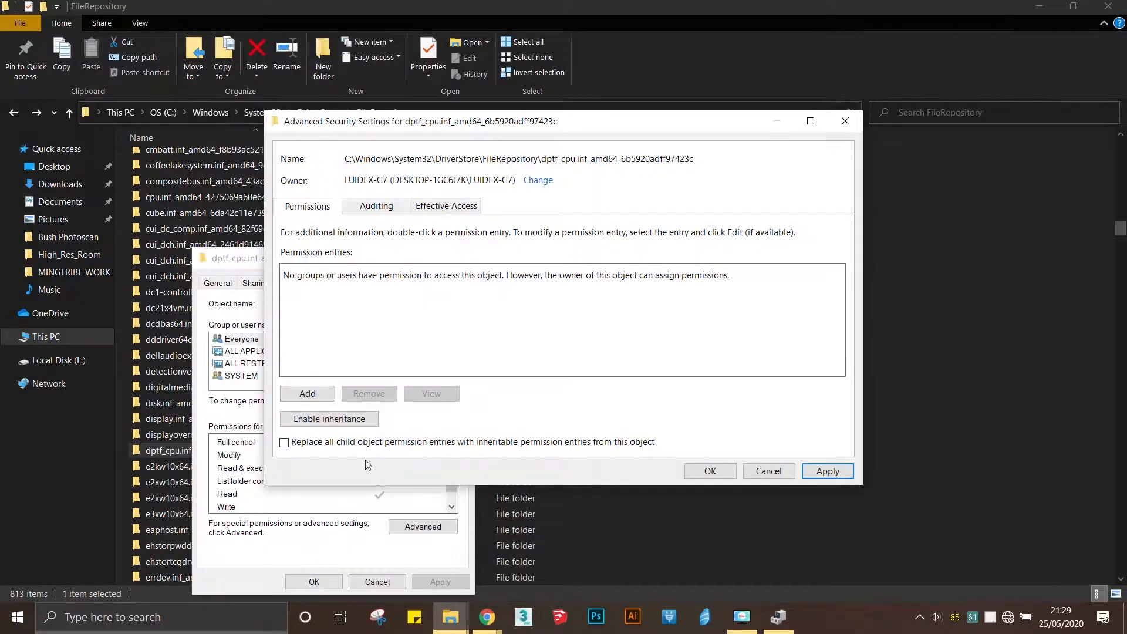
{"action": "mouse_move", "coordinate": [704, 386]}
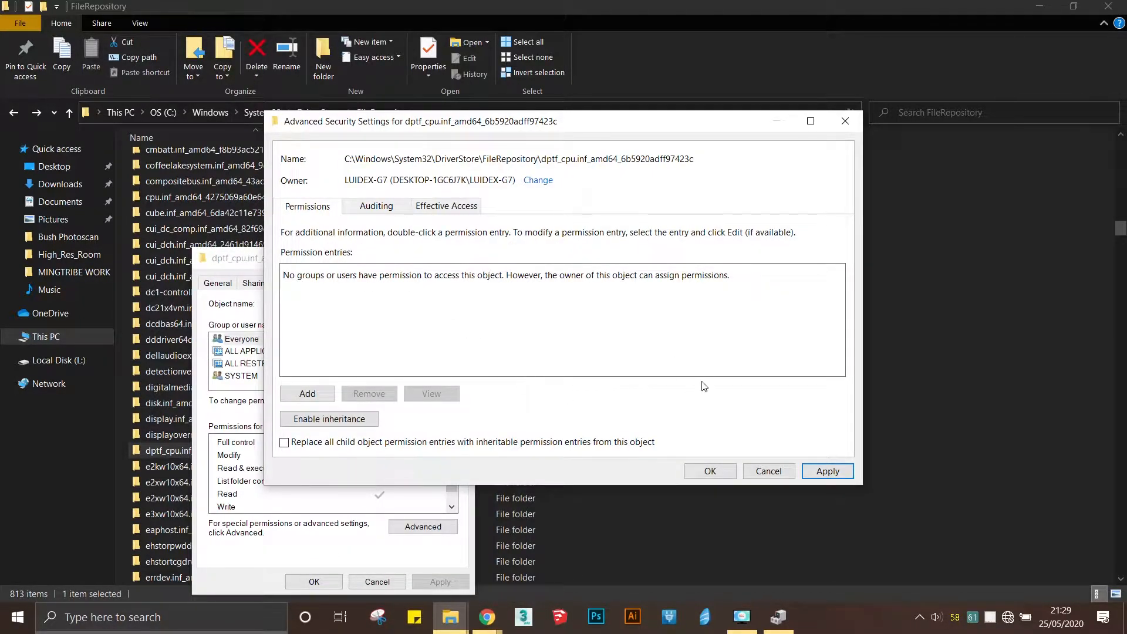
{"action": "left_click", "coordinate": [376, 206]}
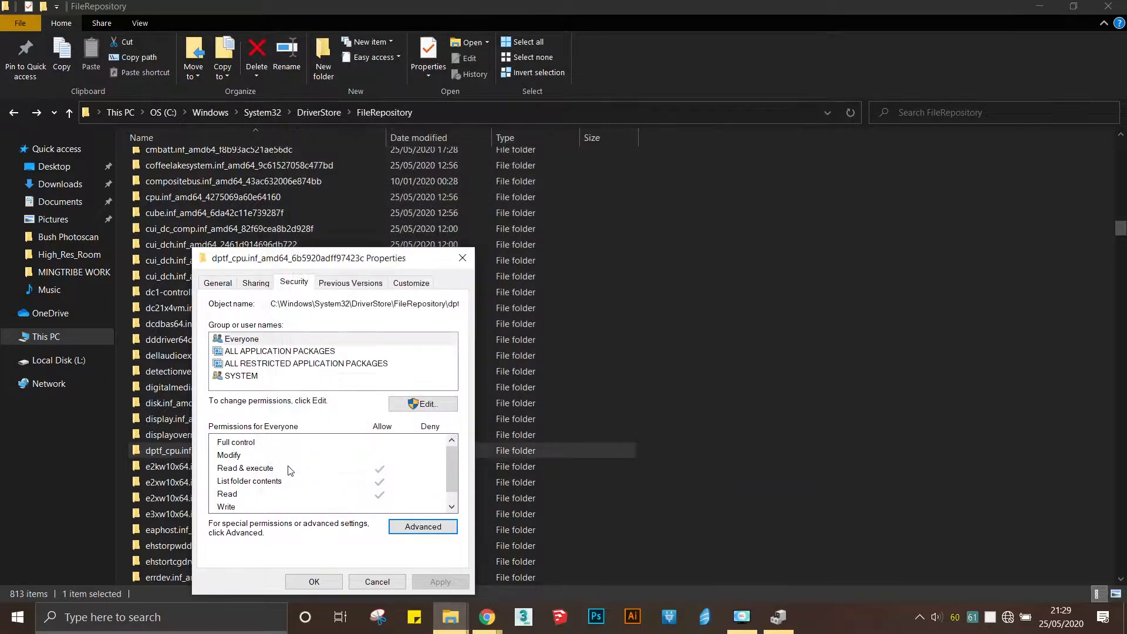
Reassign dptf_cpu ownership to the account and start adding it to the permission list.
{"action": "left_click", "coordinate": [423, 527]}
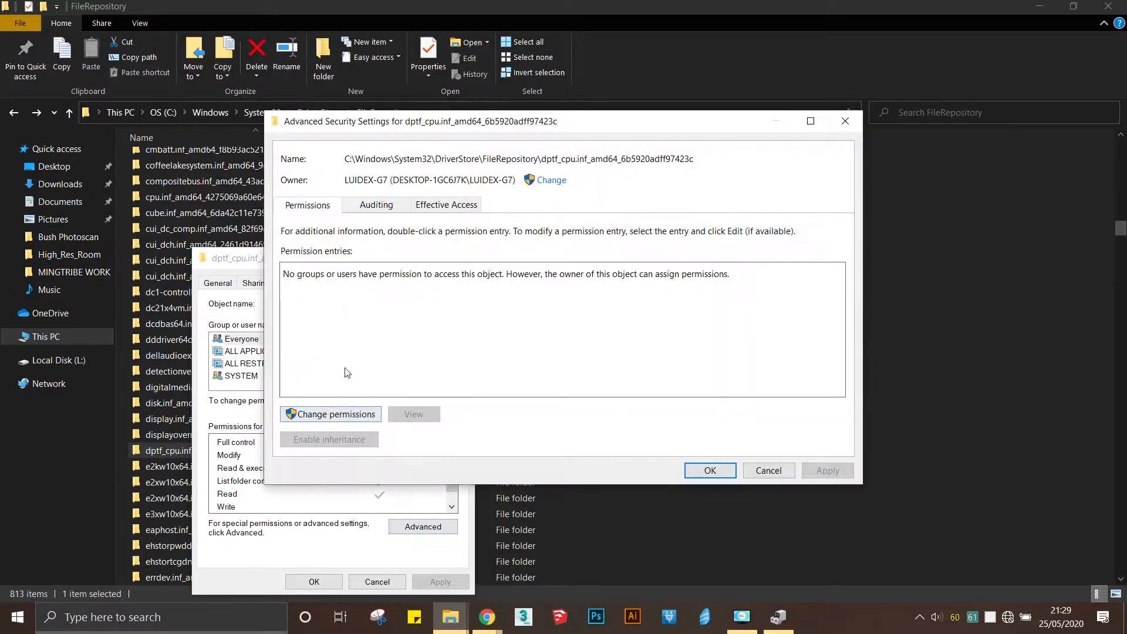
{"action": "left_click", "coordinate": [329, 414]}
{"action": "type", "text": "LUIDEX-G7"}
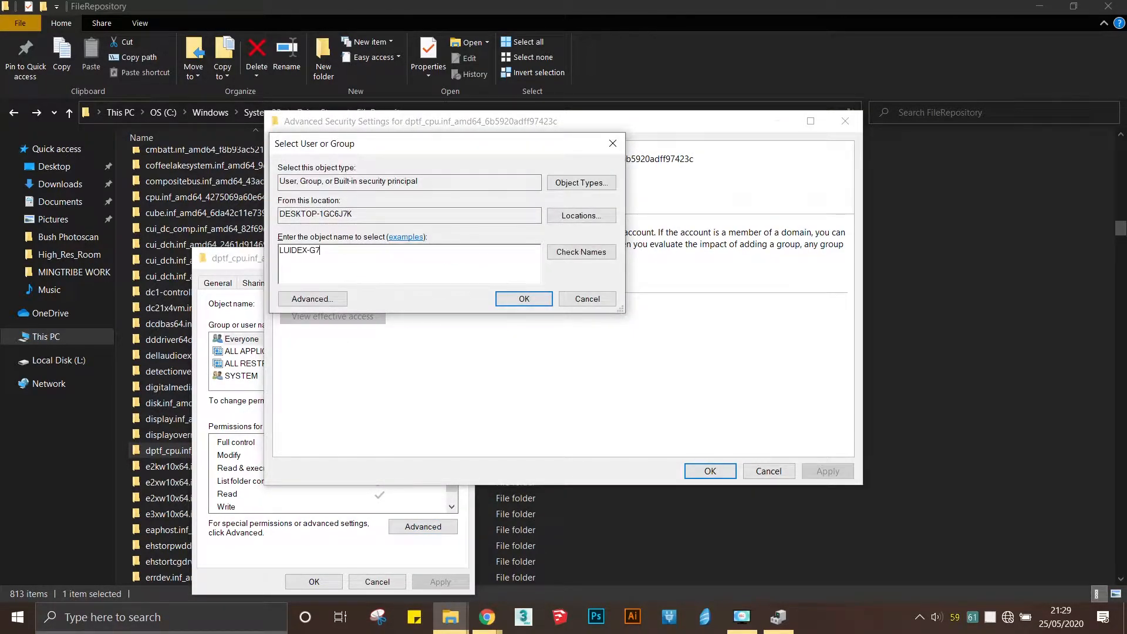
{"action": "left_click", "coordinate": [586, 299]}
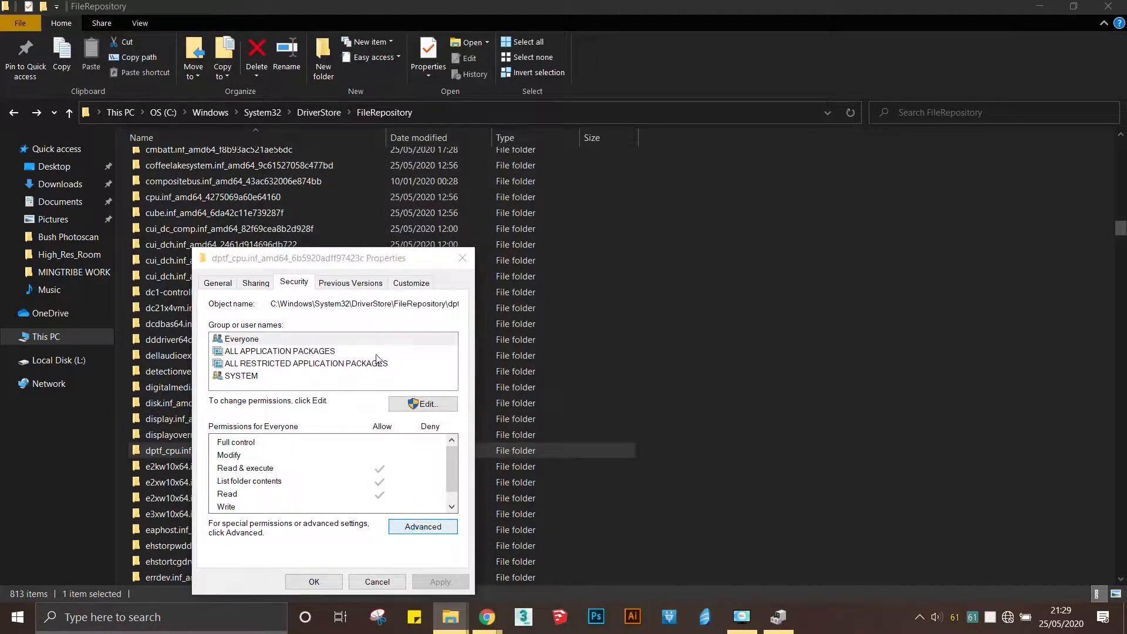
{"action": "left_click", "coordinate": [423, 526]}
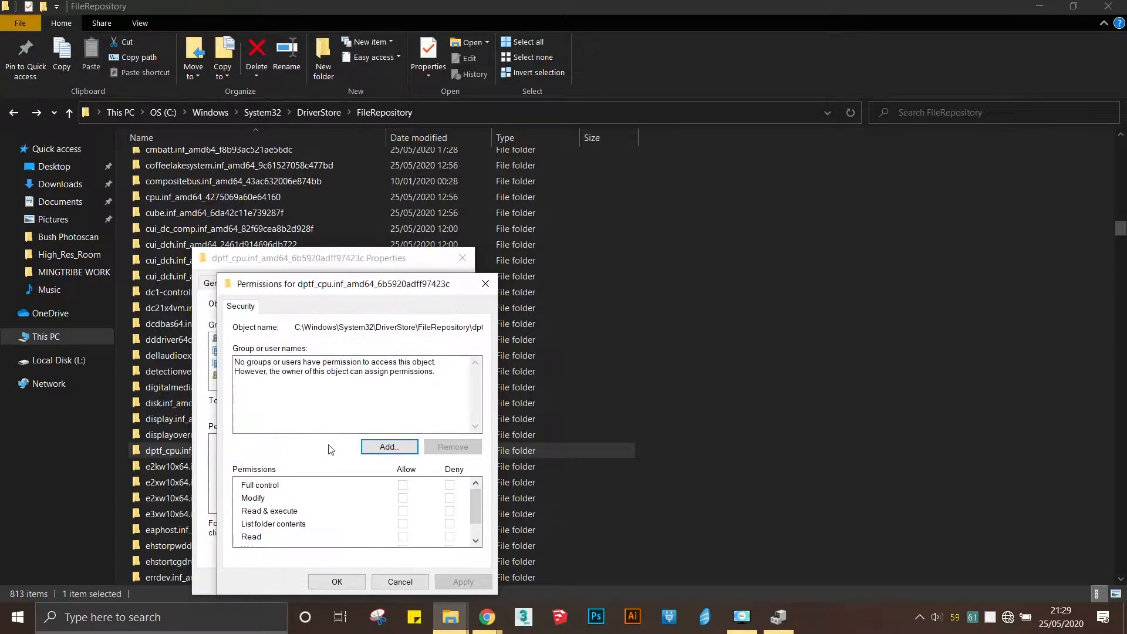
{"action": "left_click", "coordinate": [388, 446]}
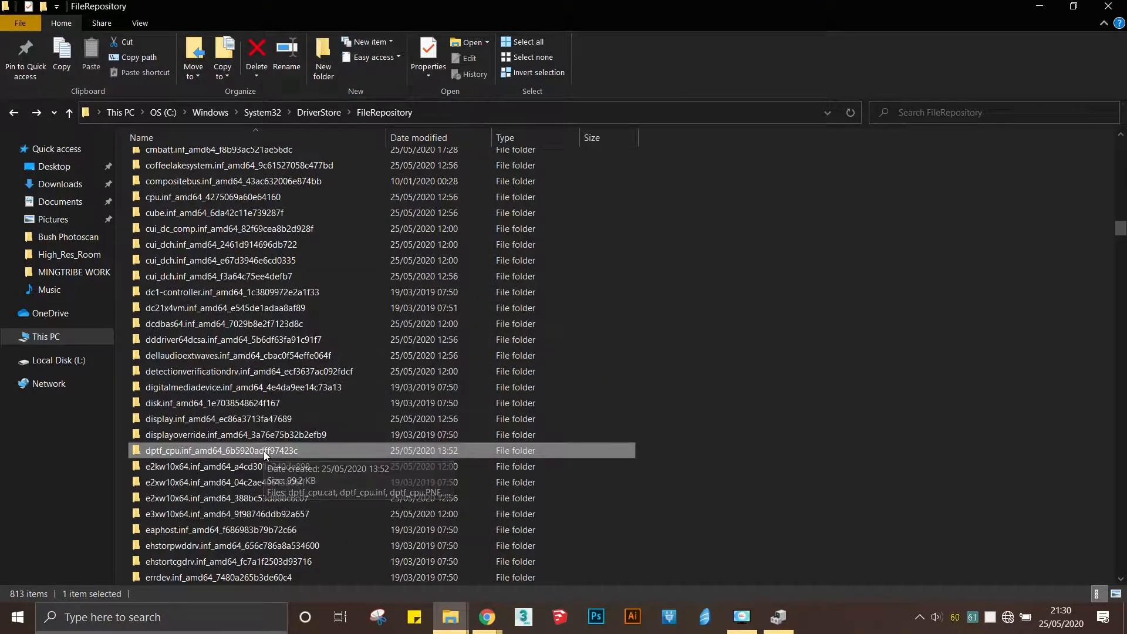
Confirm the dptf_cpu folder is empty, then close File Explorer and Device Manager.
{"action": "double_click", "coordinate": [221, 451]}
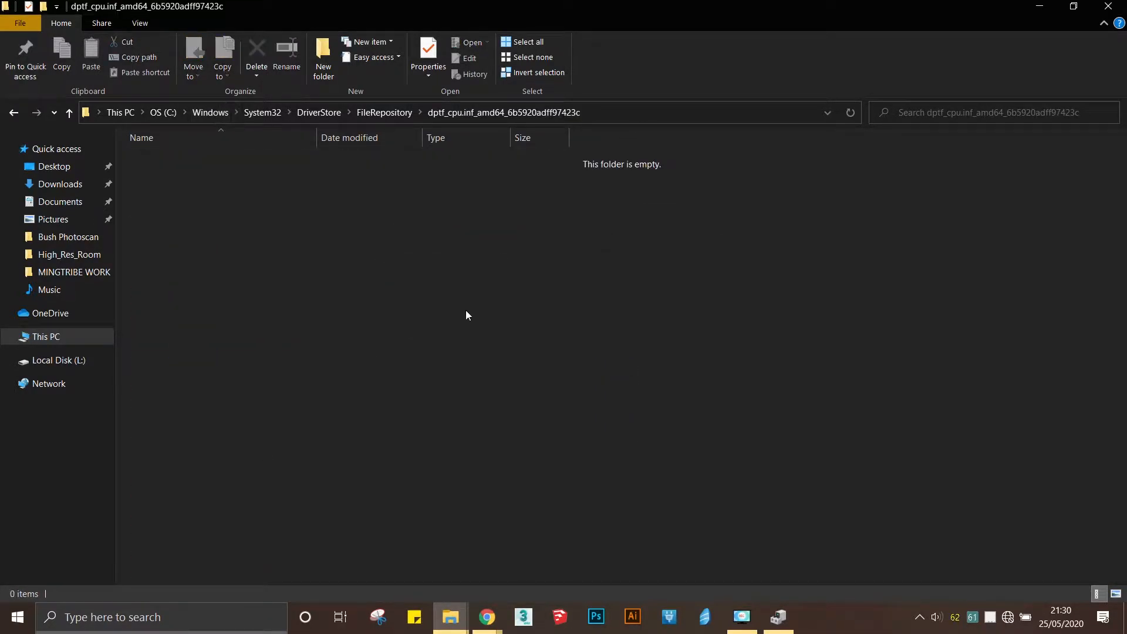
{"action": "left_click", "coordinate": [384, 112]}
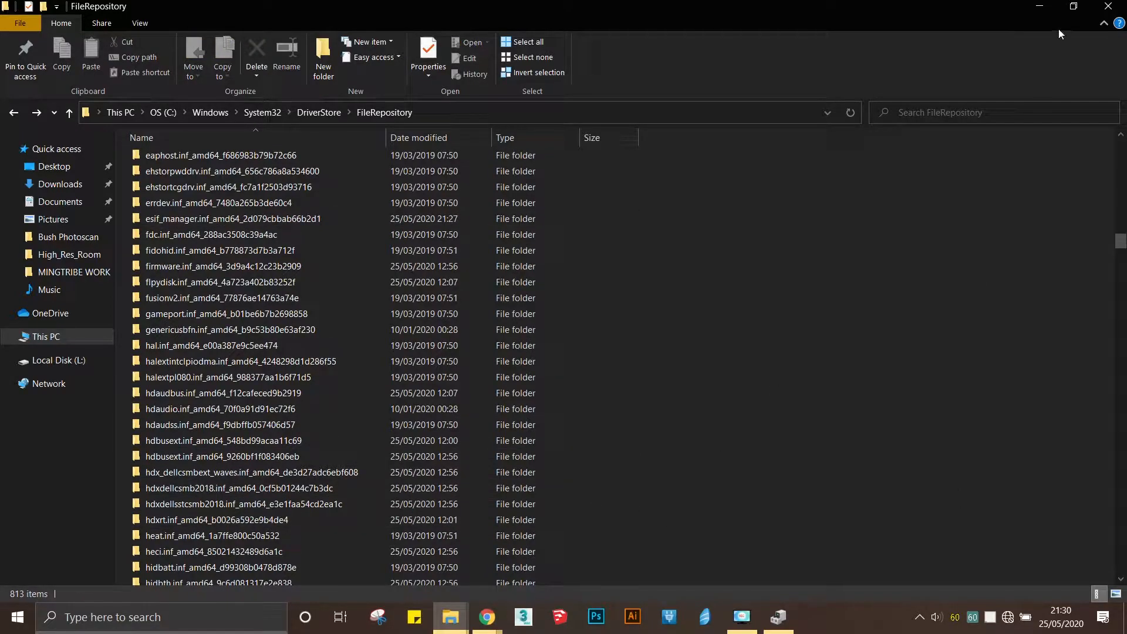
{"action": "mouse_move", "coordinate": [1109, 8]}
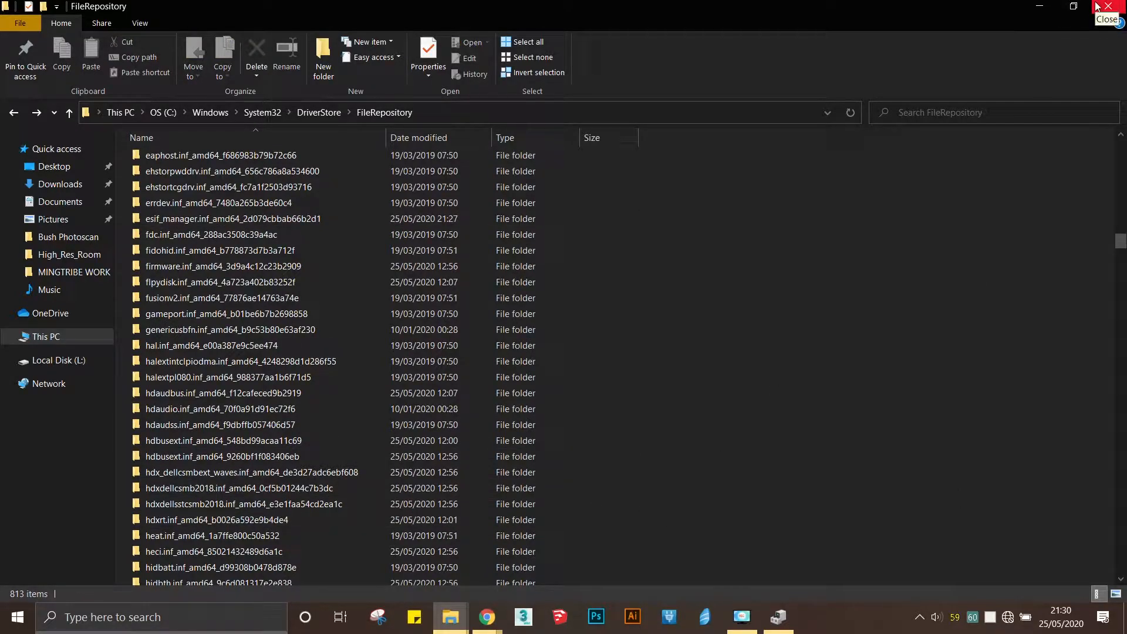
{"action": "left_click", "coordinate": [1106, 10]}
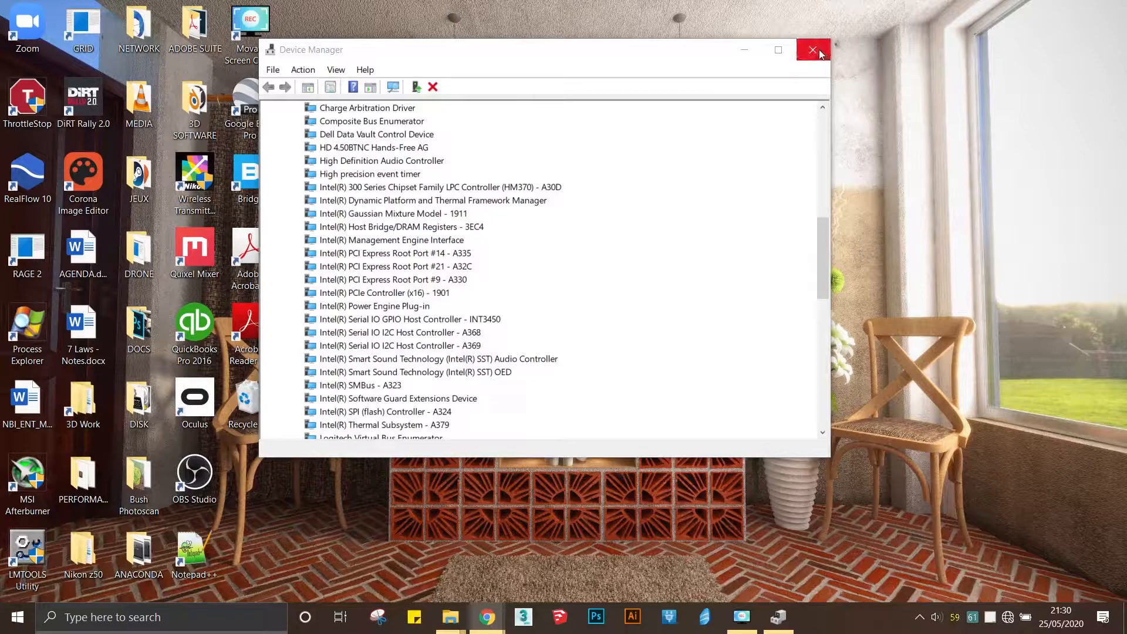
{"action": "left_click", "coordinate": [814, 50]}
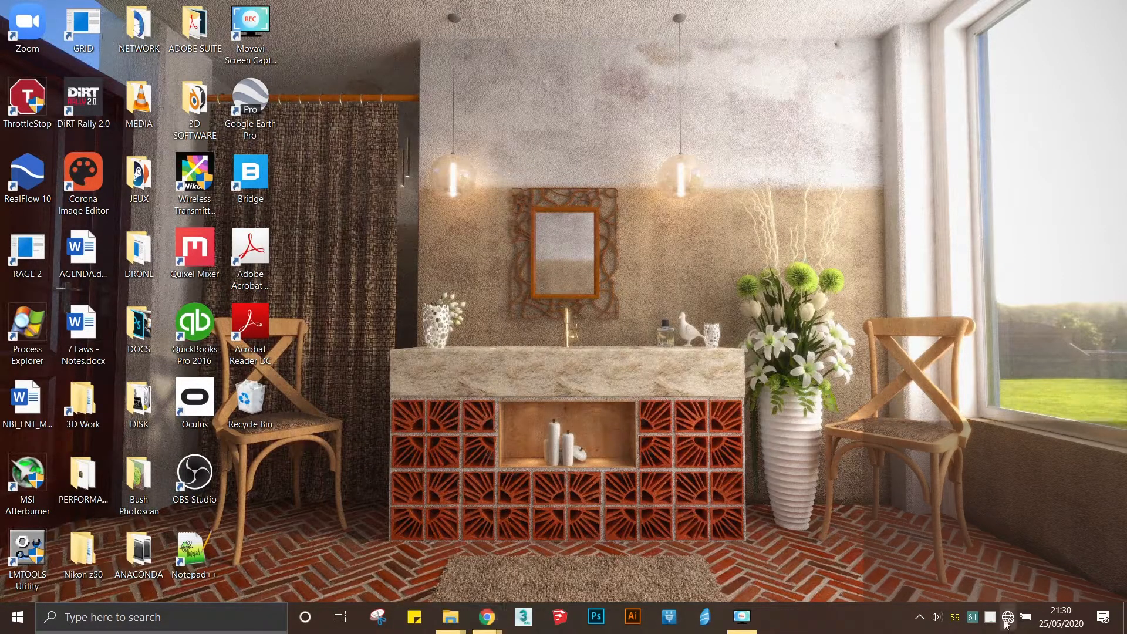
{"action": "left_click", "coordinate": [1008, 618]}
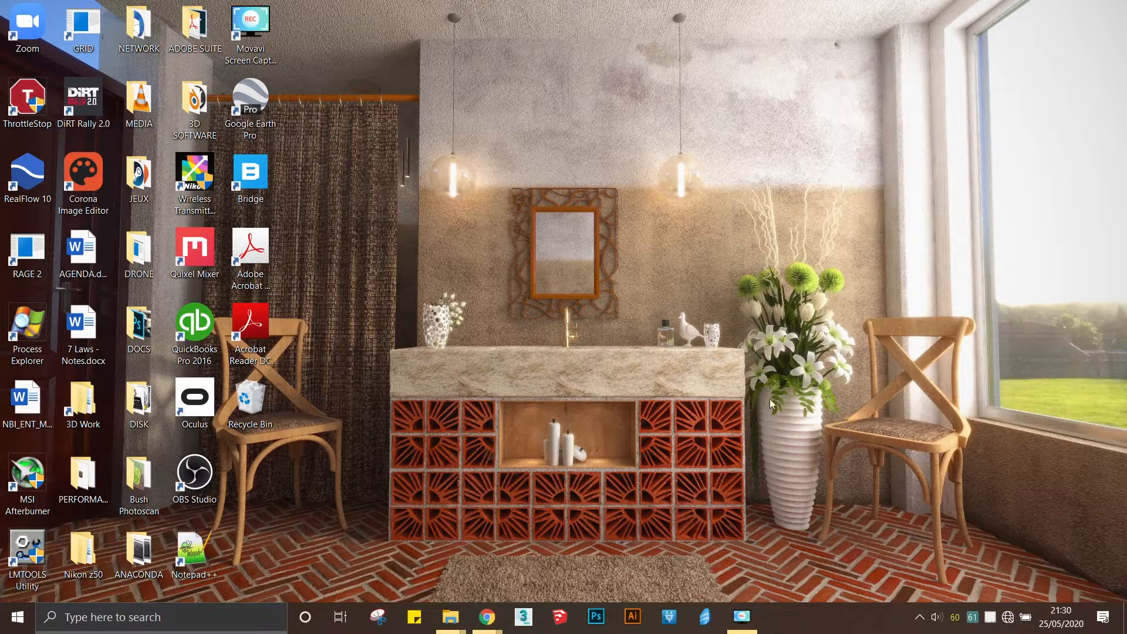
{"action": "mouse_move", "coordinate": [729, 592]}
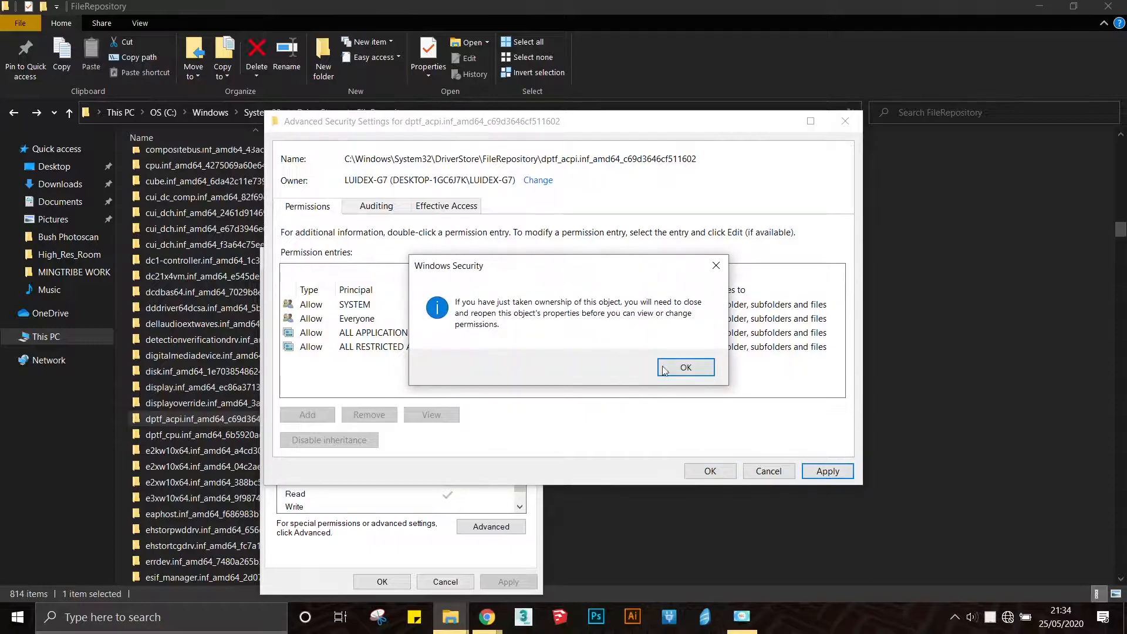
Take ownership of the dptf_acpi folder and grant the account full control, confirming the warnings.
{"action": "left_click", "coordinate": [685, 368]}
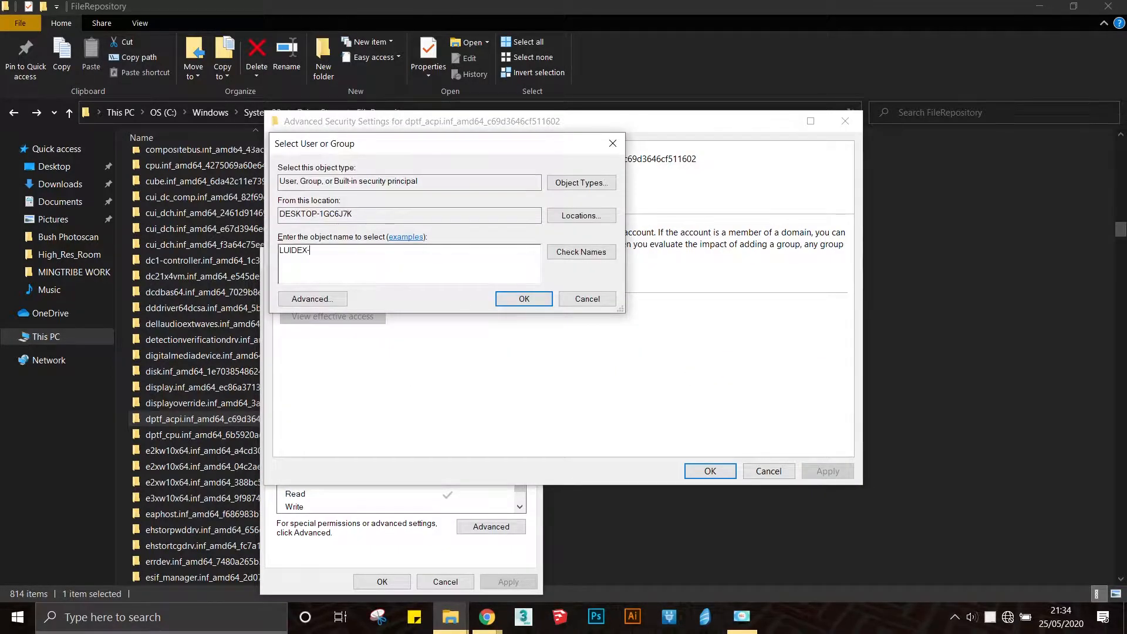
{"action": "left_click", "coordinate": [523, 298]}
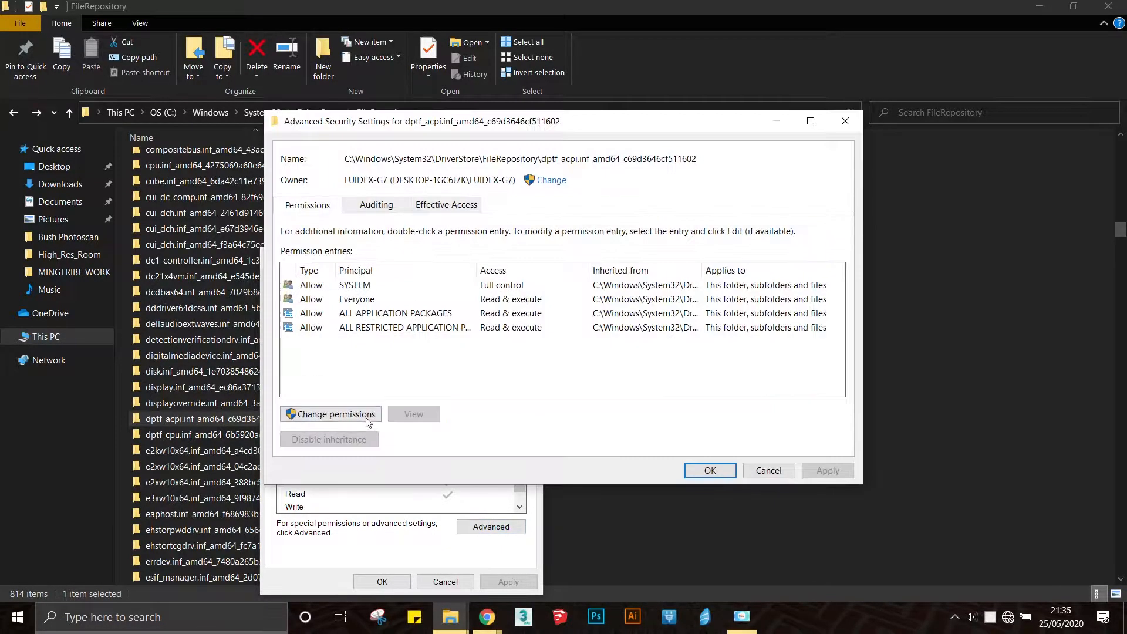
{"action": "left_click", "coordinate": [330, 414]}
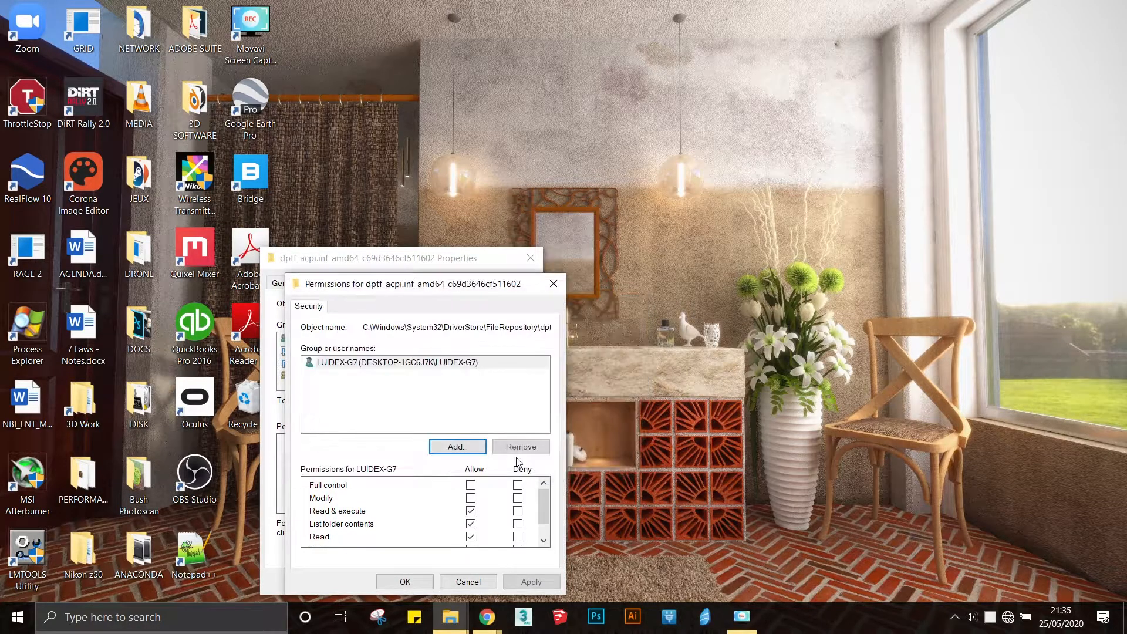
{"action": "left_click", "coordinate": [531, 582]}
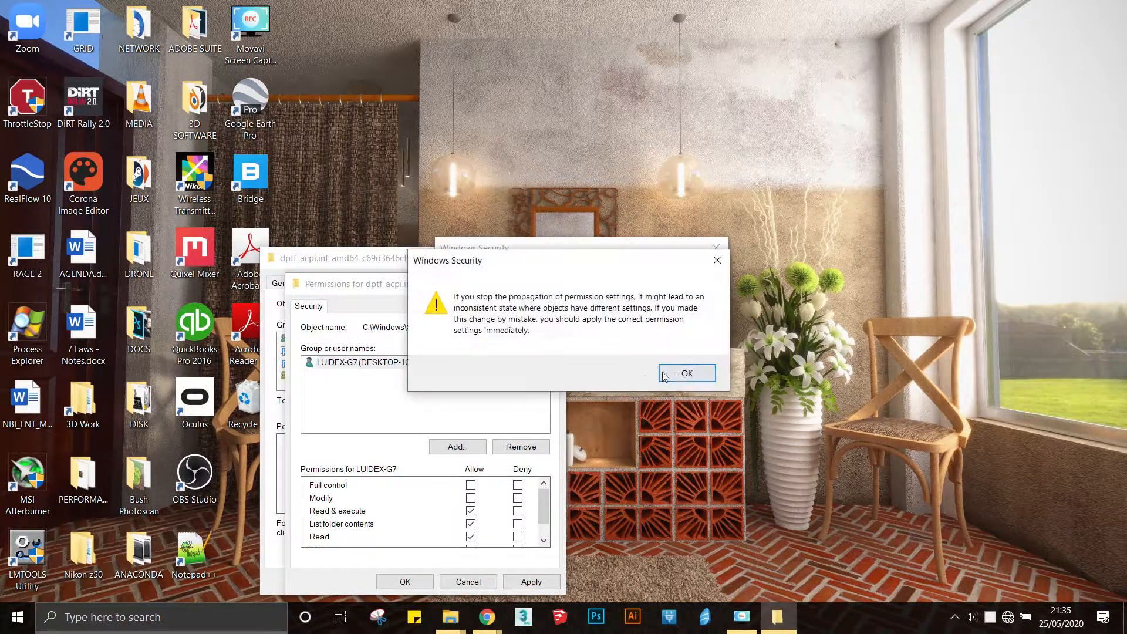
{"action": "left_click", "coordinate": [685, 374]}
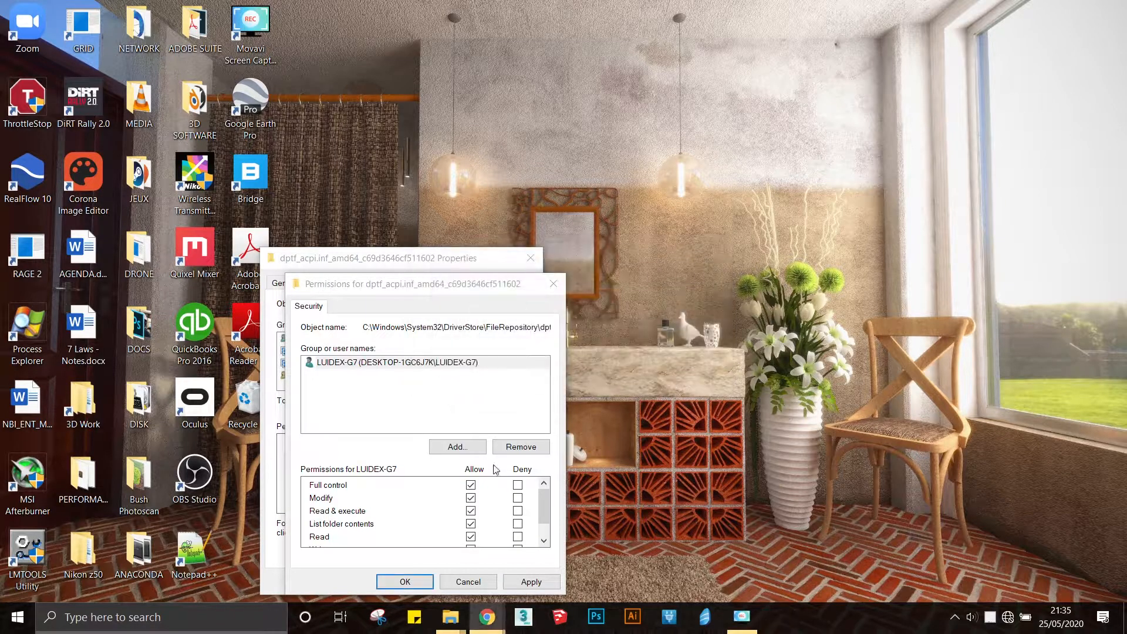
{"action": "left_click", "coordinate": [531, 582]}
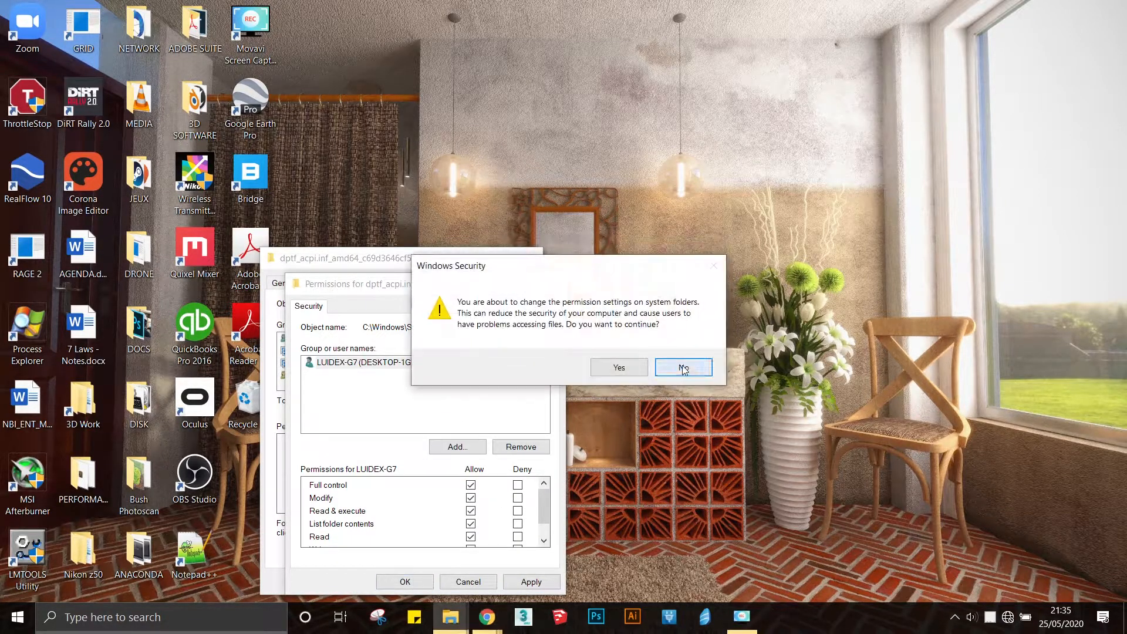
{"action": "left_click", "coordinate": [683, 368]}
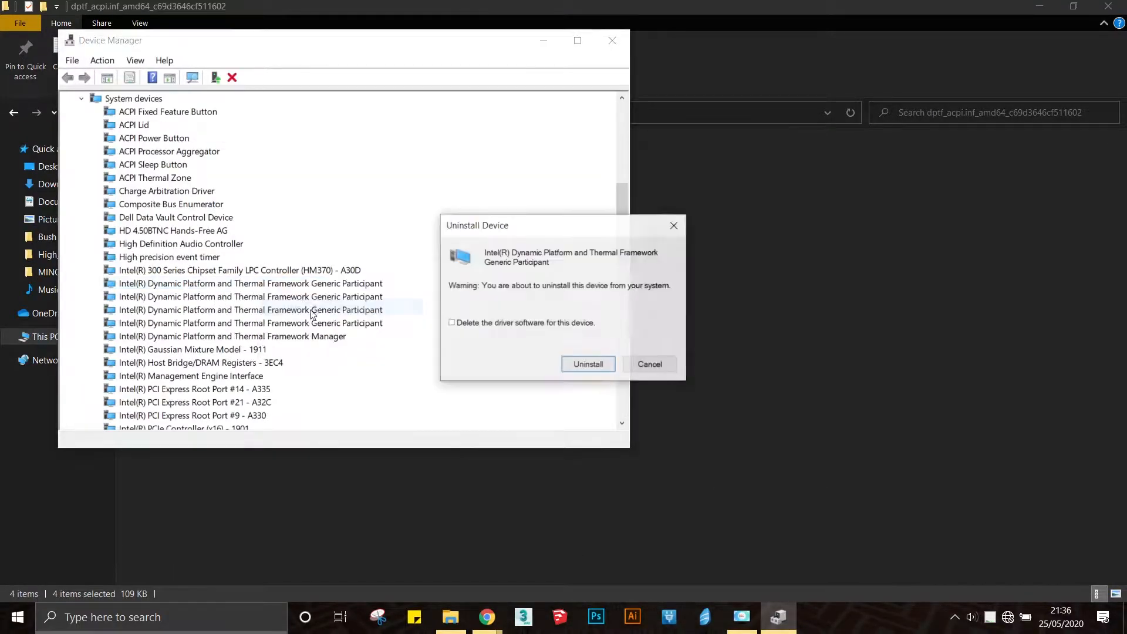
Confirm uninstalling the remaining DPTF Generic Participant device and close Device Manager.
{"action": "left_click", "coordinate": [587, 364]}
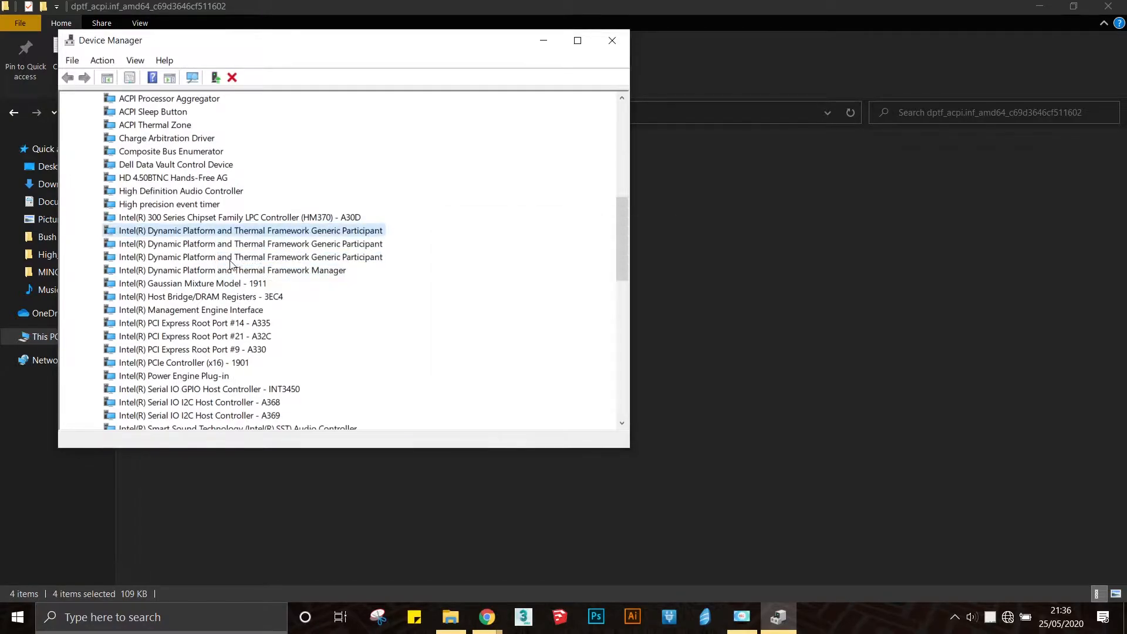
{"action": "scroll", "scroll_direction": "down", "scroll_amount": 3}
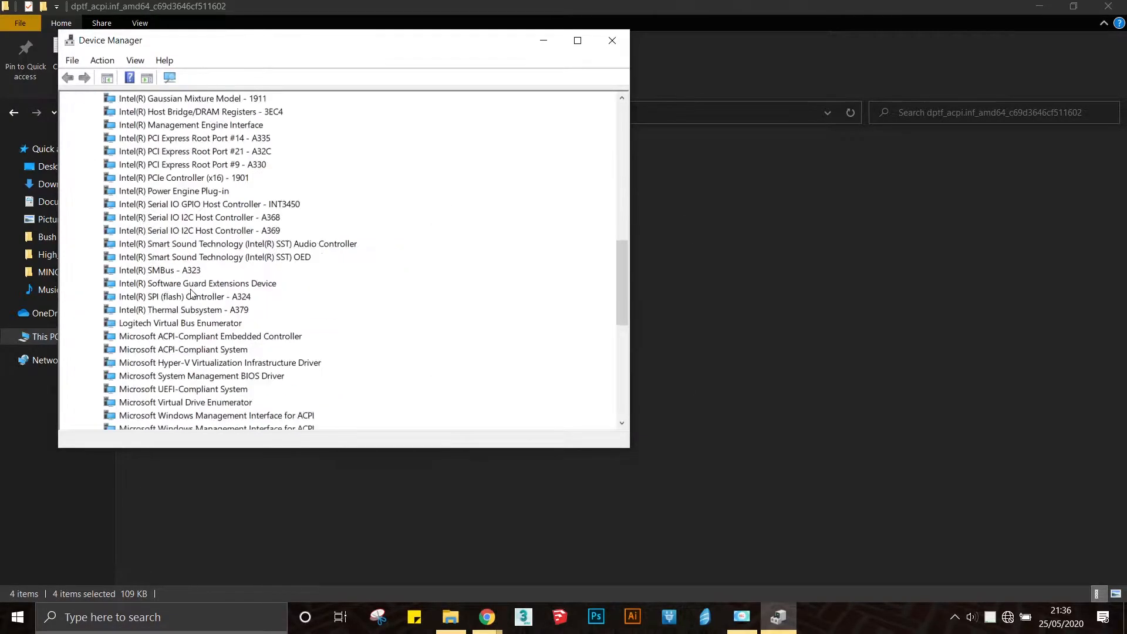
{"action": "scroll", "scroll_direction": "up", "scroll_amount": 3}
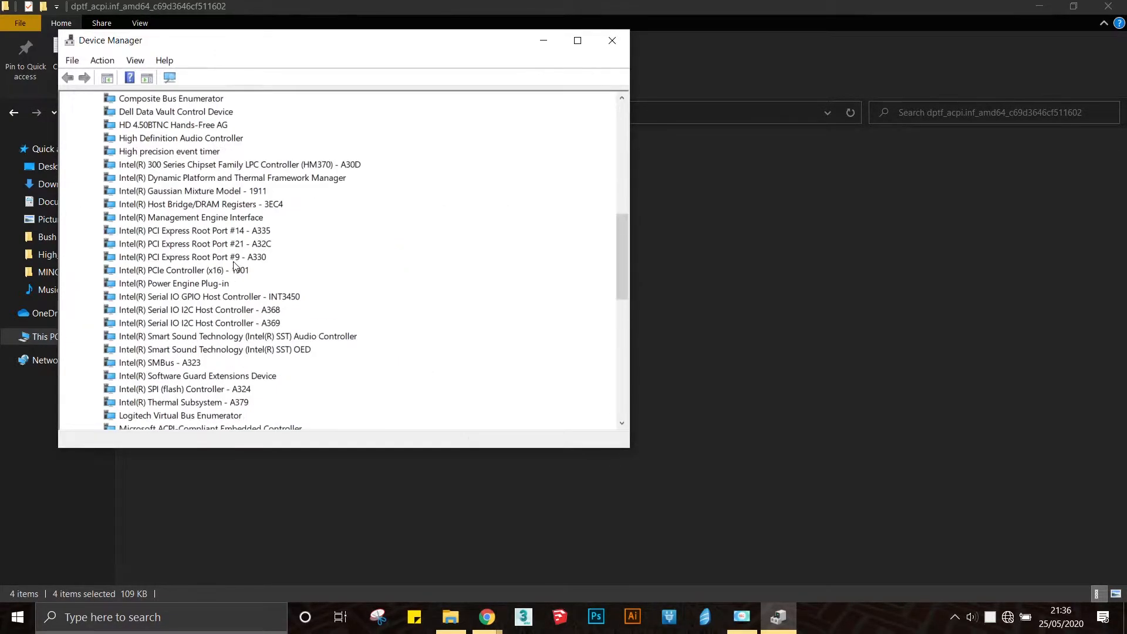
{"action": "left_click", "coordinate": [612, 41]}
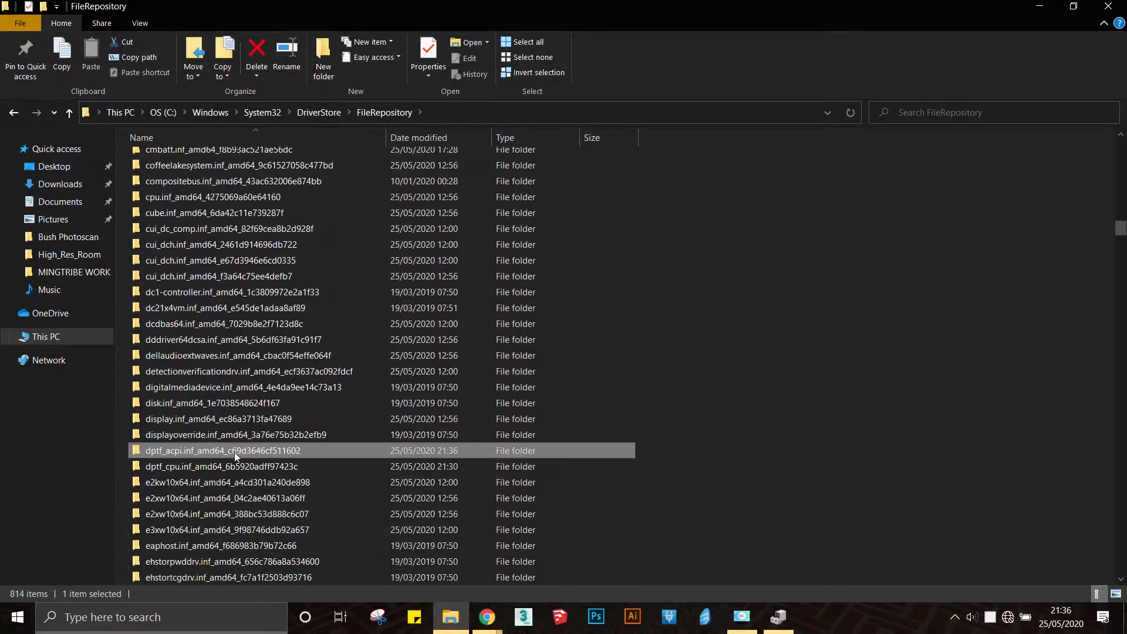
Enter the dptf_acpi.inf_amd64 folder under DriverStore\FileRepository.
{"action": "double_click", "coordinate": [235, 450]}
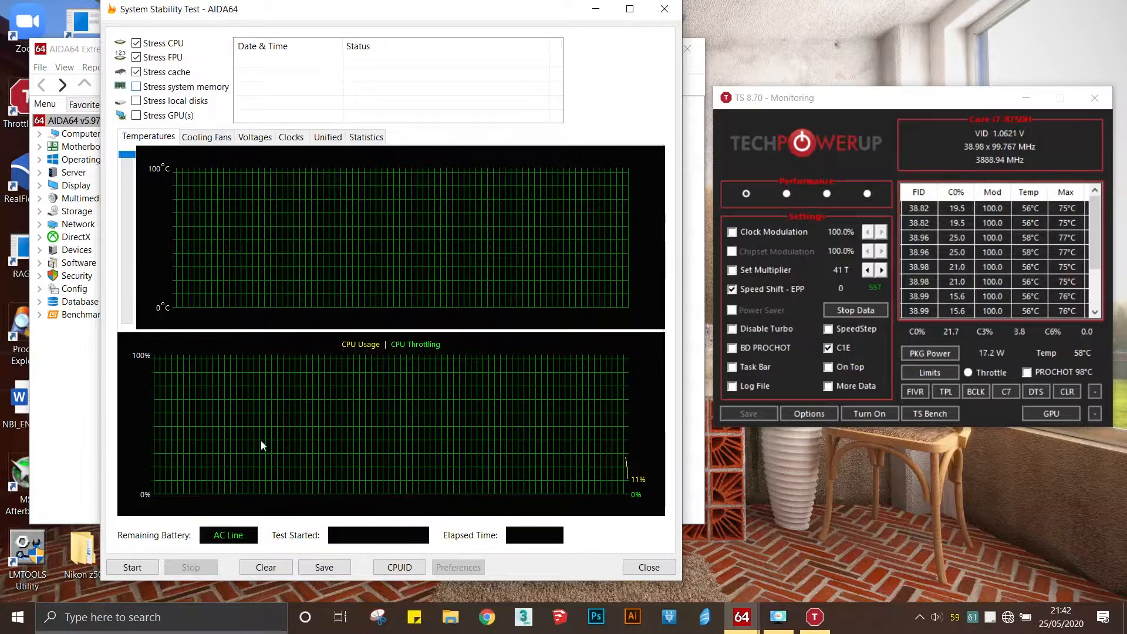
Start the System Stability Test with CPU, FPU and cache stress while ThrottleStop monitors.
{"action": "left_click", "coordinate": [133, 567]}
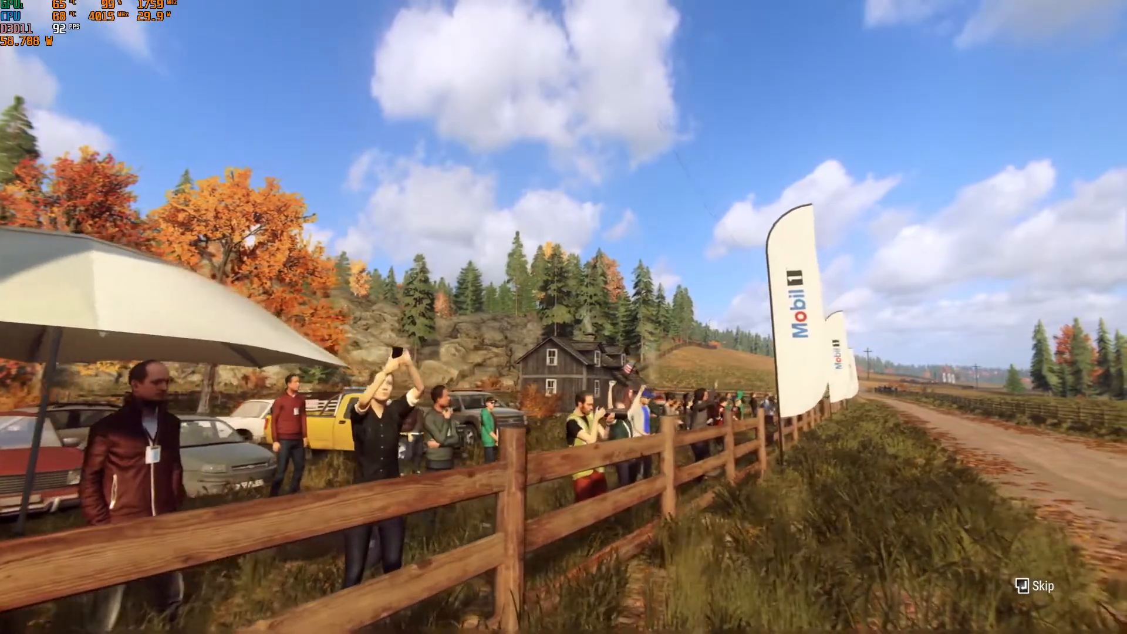
Skip the intro cinematic and start the Fuller Mountain Ascent stage.
{"action": "left_click", "coordinate": [1038, 586]}
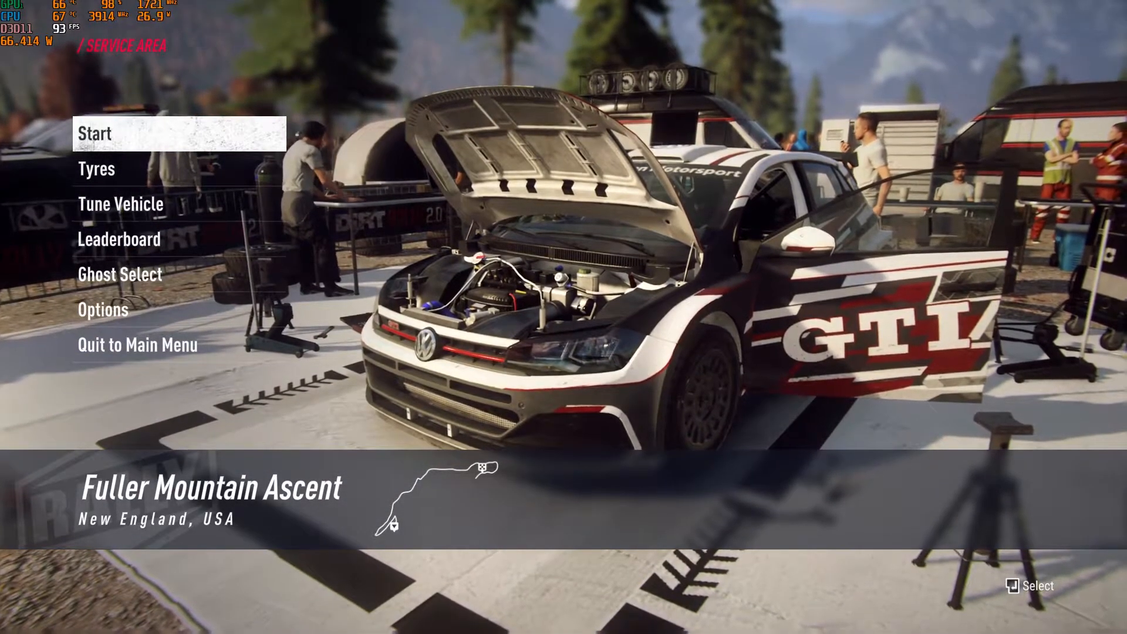
{"action": "left_click", "coordinate": [97, 133]}
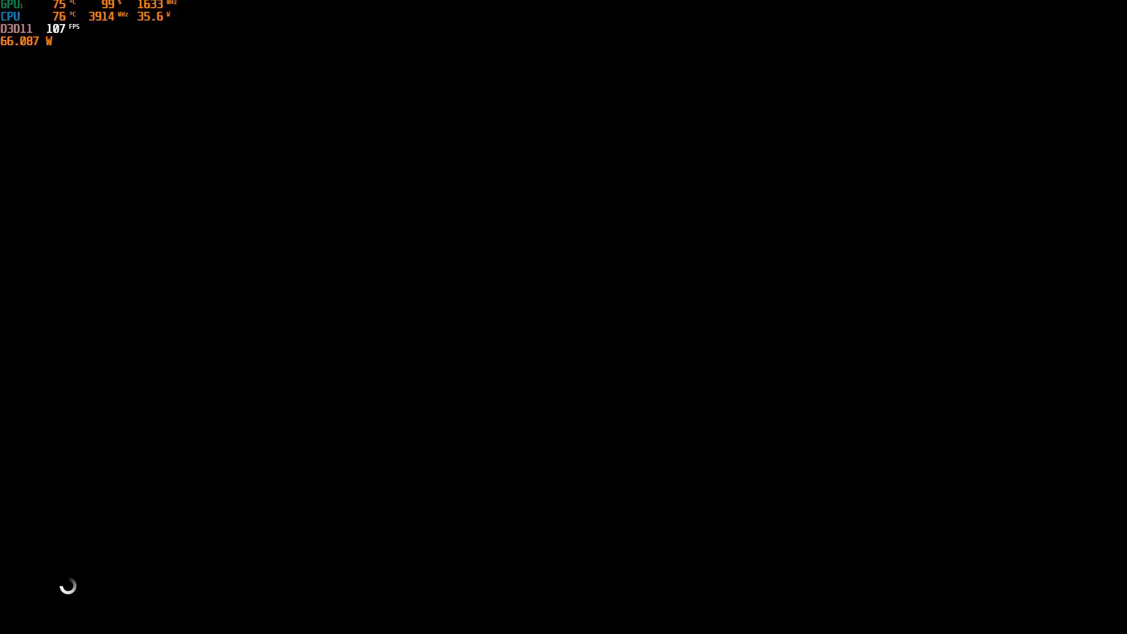